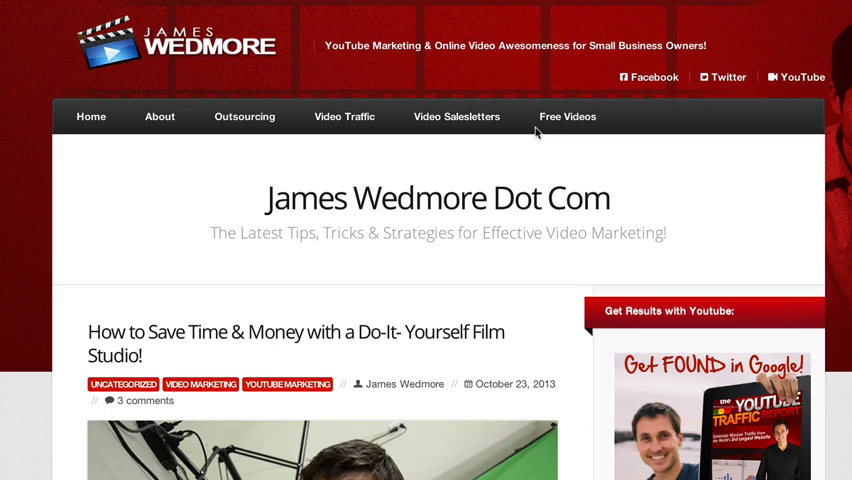
# Browse the YouTube channel and go to its Video Manager page.
pyautogui.scroll(3)
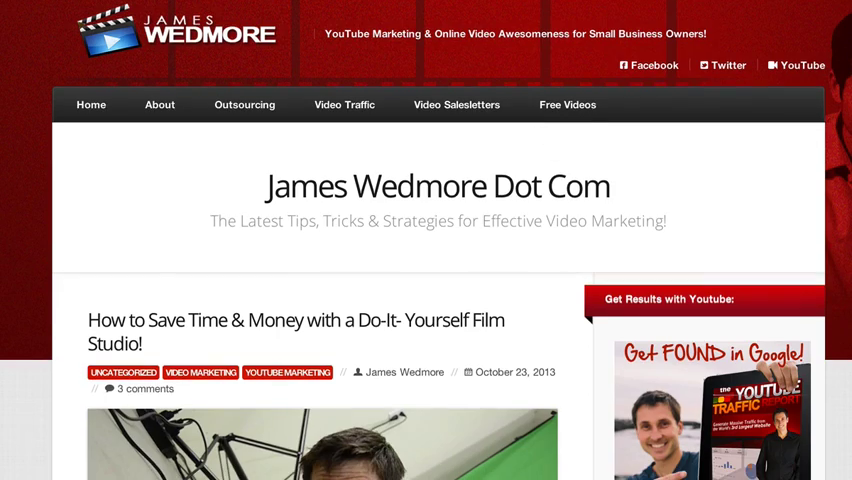
pyautogui.scroll(-3)
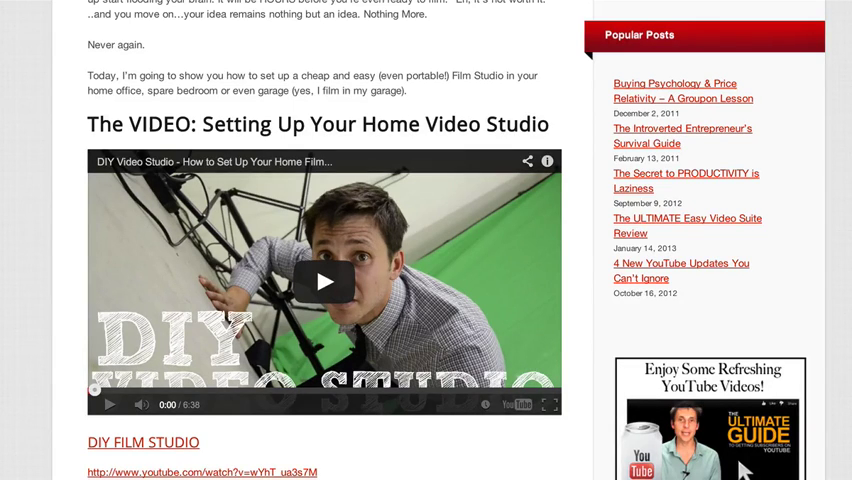
pyautogui.moveTo(808, 236)
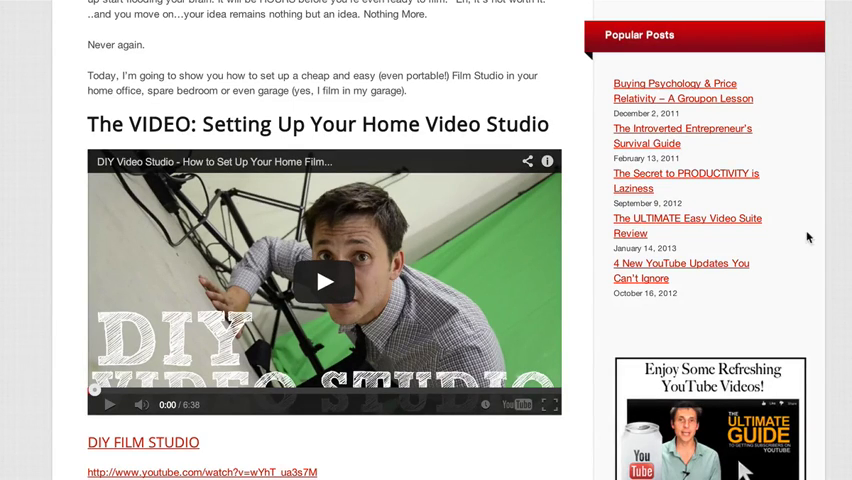
pyautogui.scroll(3)
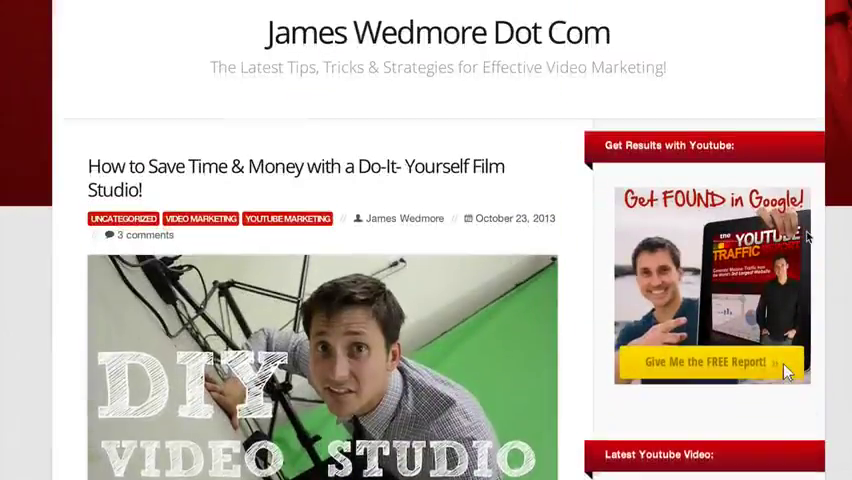
pyautogui.scroll(-3)
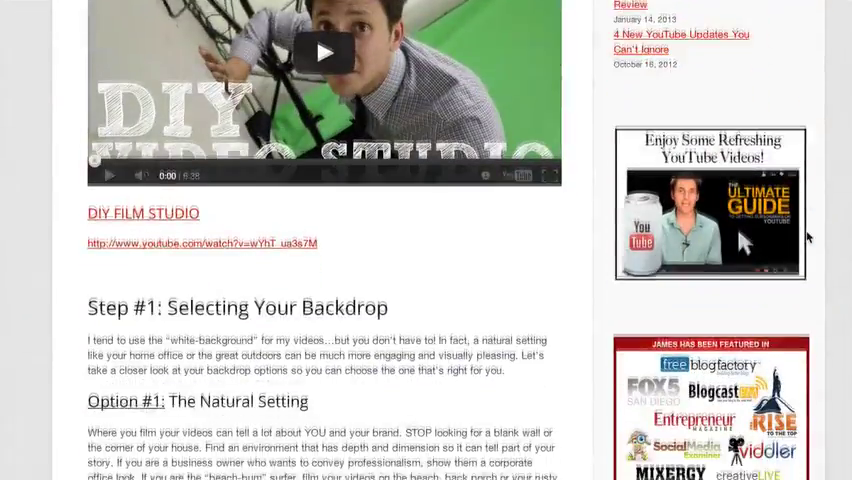
pyautogui.scroll(-3)
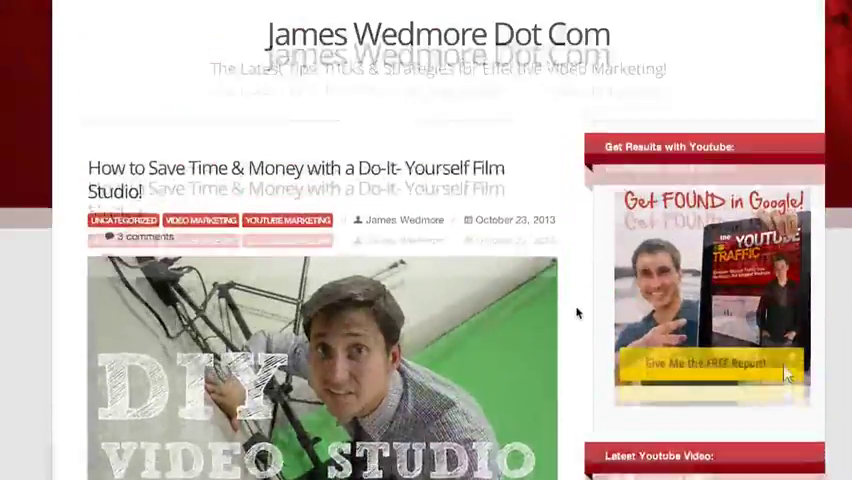
pyautogui.scroll(3)
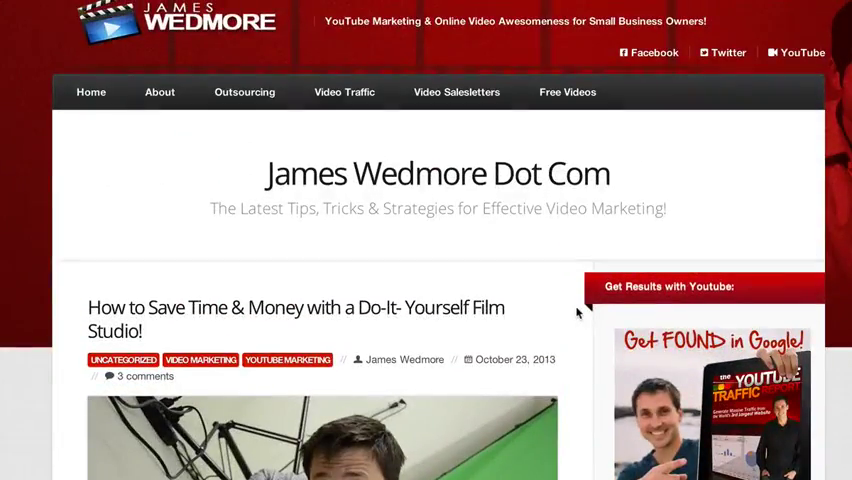
pyautogui.scroll(-3)
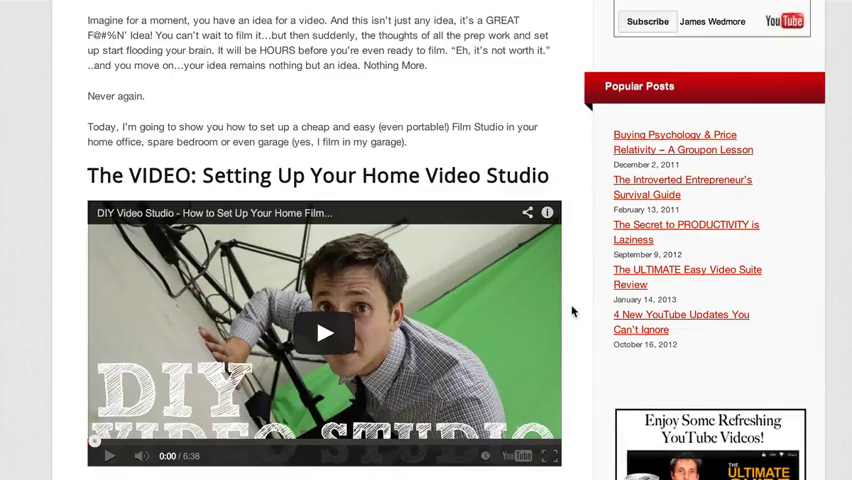
pyautogui.scroll(-3)
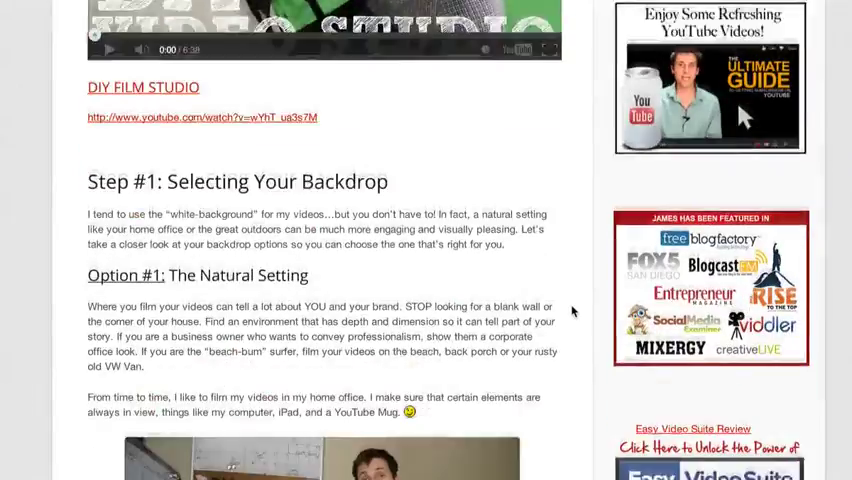
pyautogui.scroll(-3)
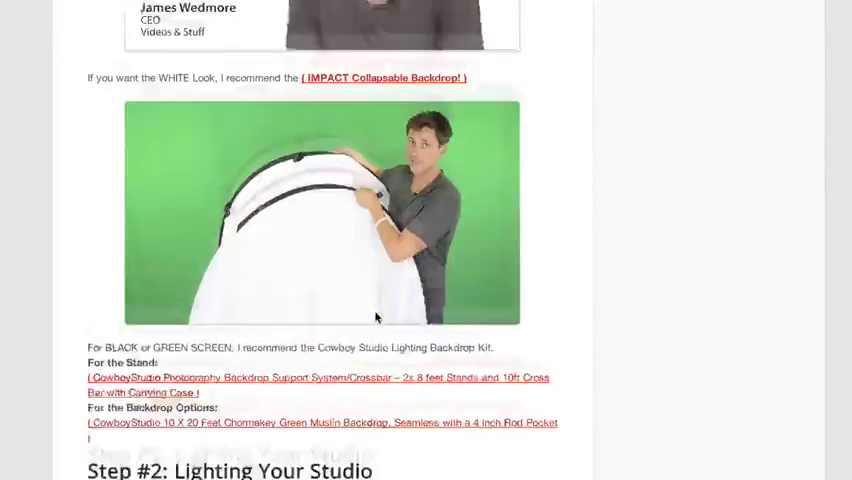
pyautogui.scroll(-3)
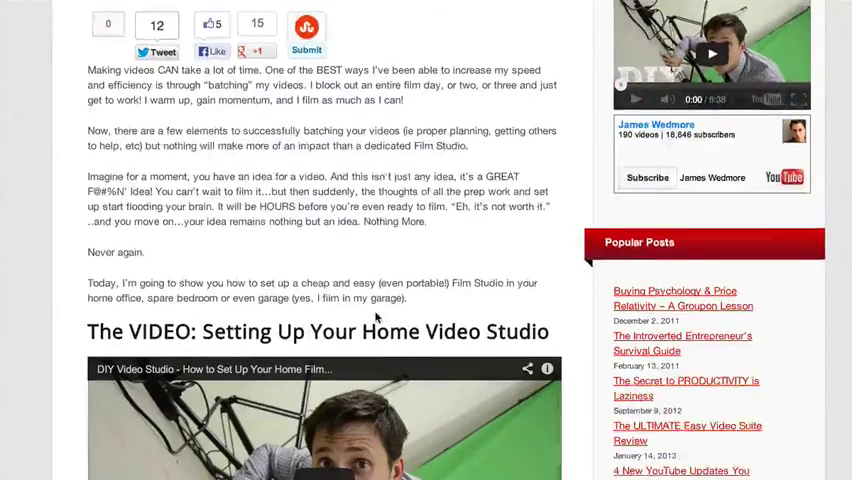
pyautogui.scroll(-3)
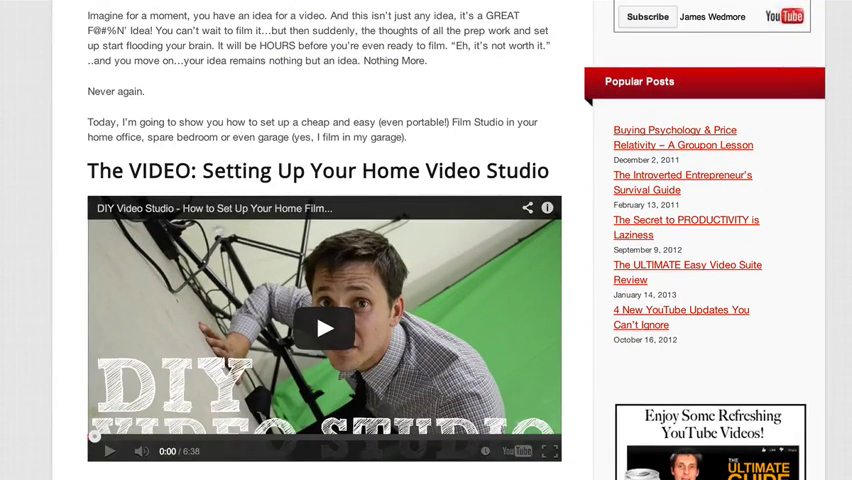
pyautogui.moveTo(208, 208)
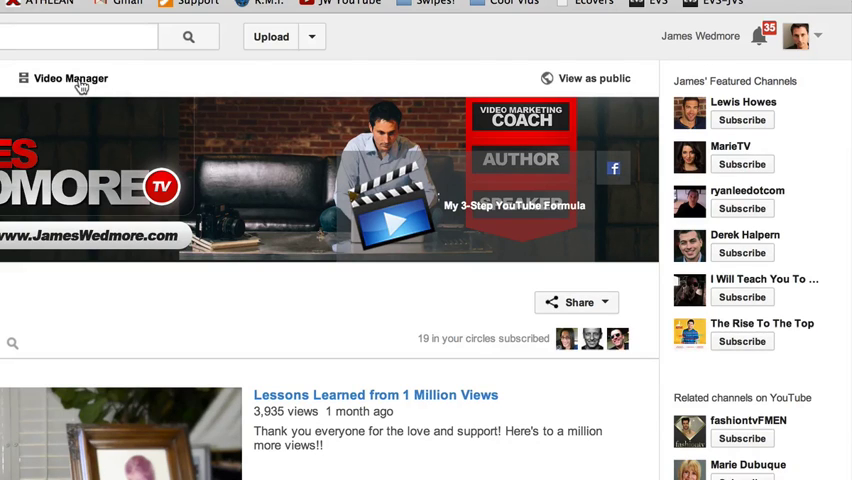
pyautogui.click(70, 78)
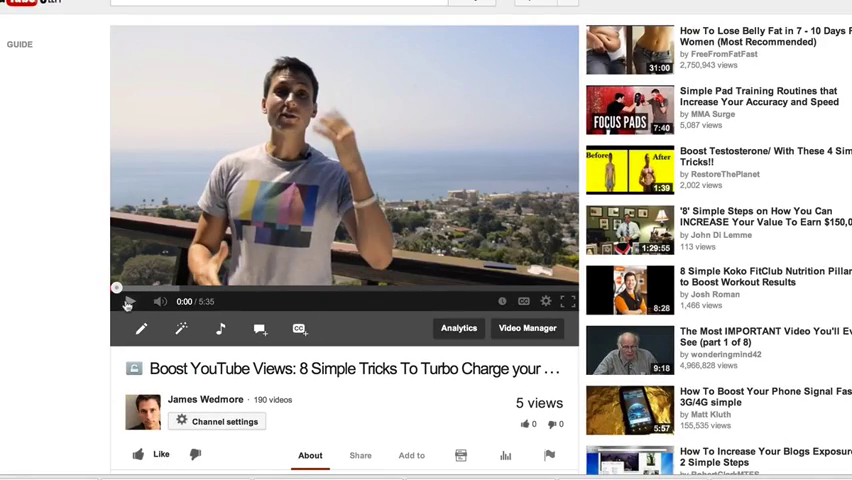
pyautogui.scroll(-3)
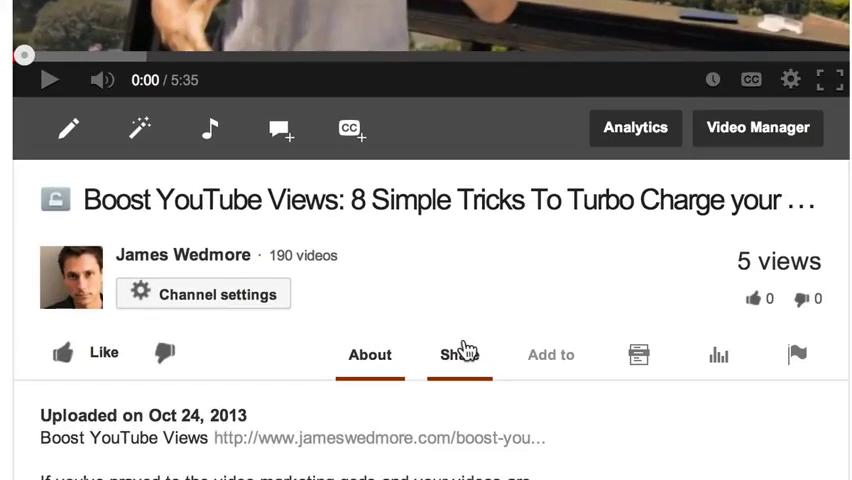
pyautogui.click(458, 354)
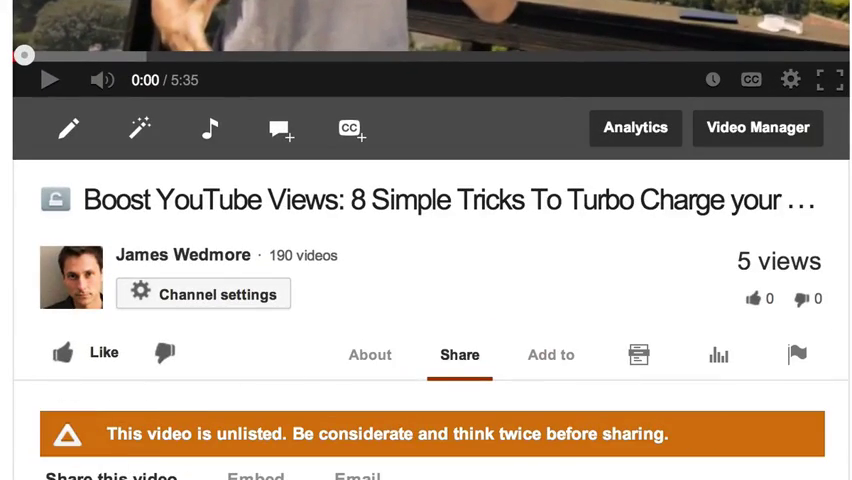
pyautogui.scroll(-3)
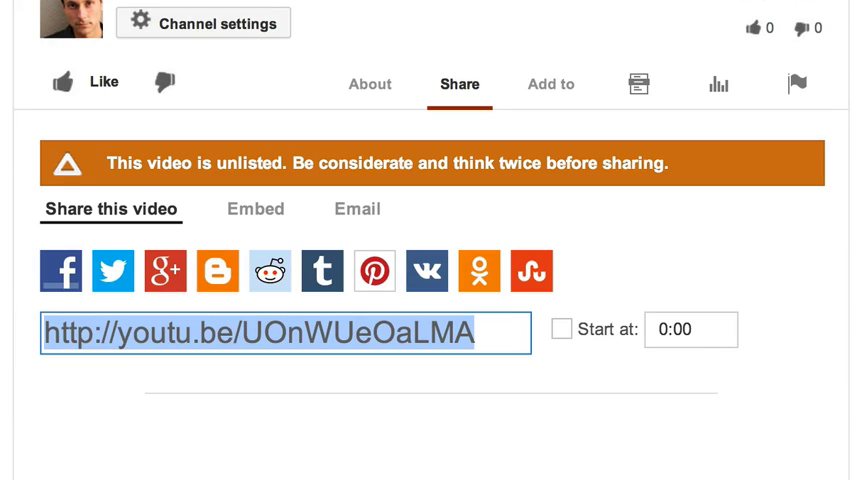
pyautogui.moveTo(256, 208)
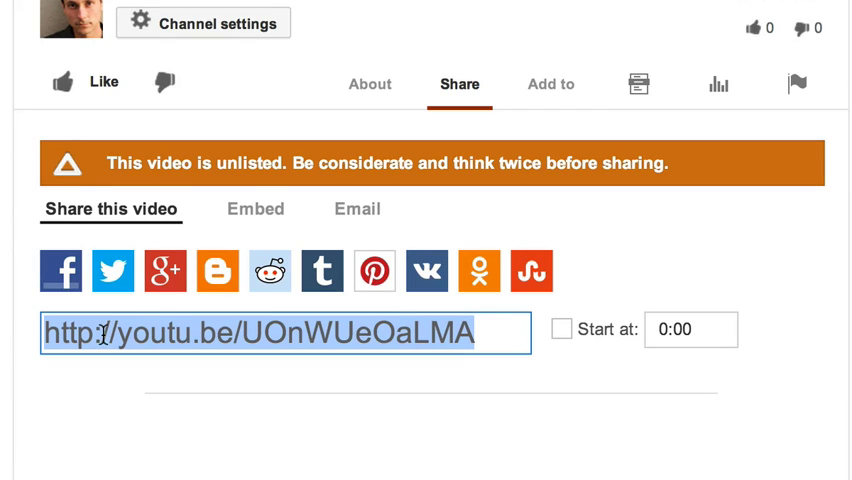
pyautogui.click(256, 208)
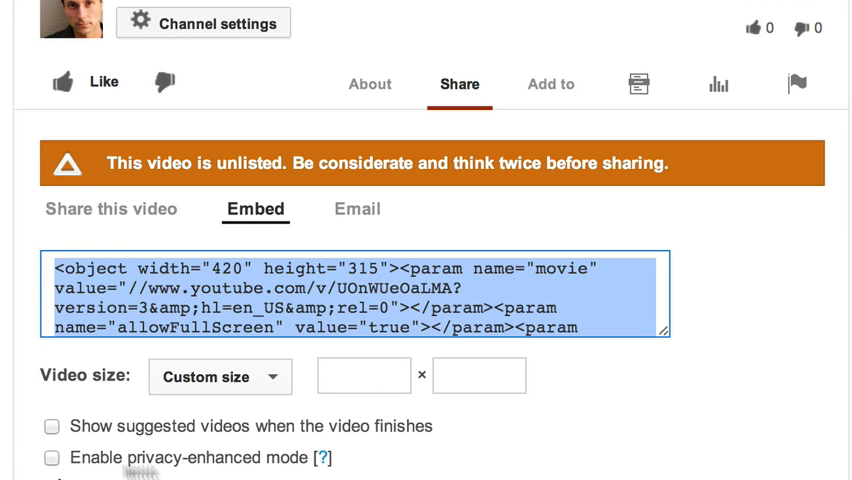
pyautogui.moveTo(244, 438)
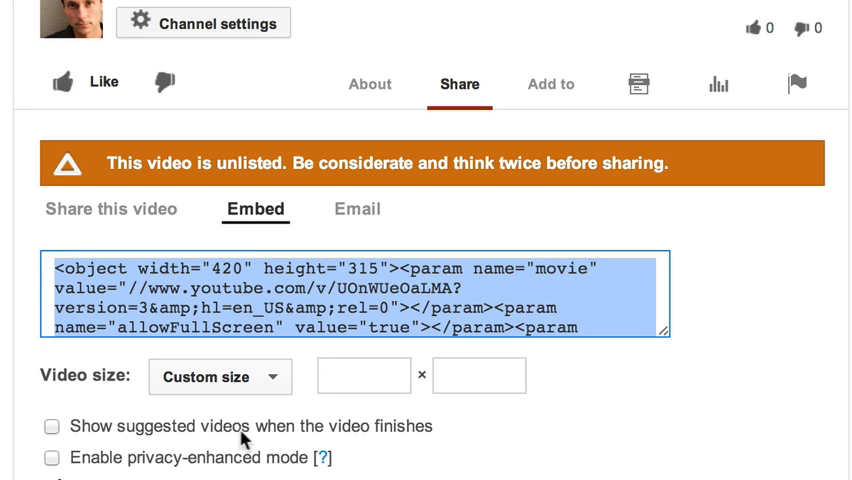
pyautogui.moveTo(62, 438)
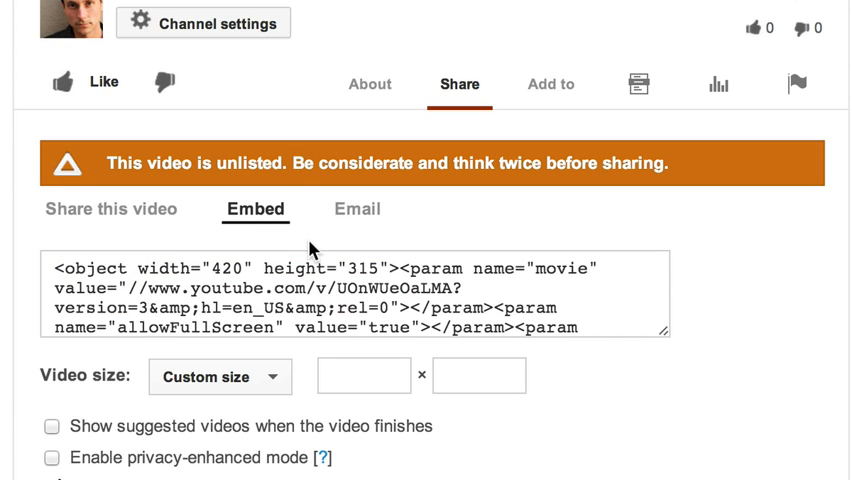
pyautogui.moveTo(232, 384)
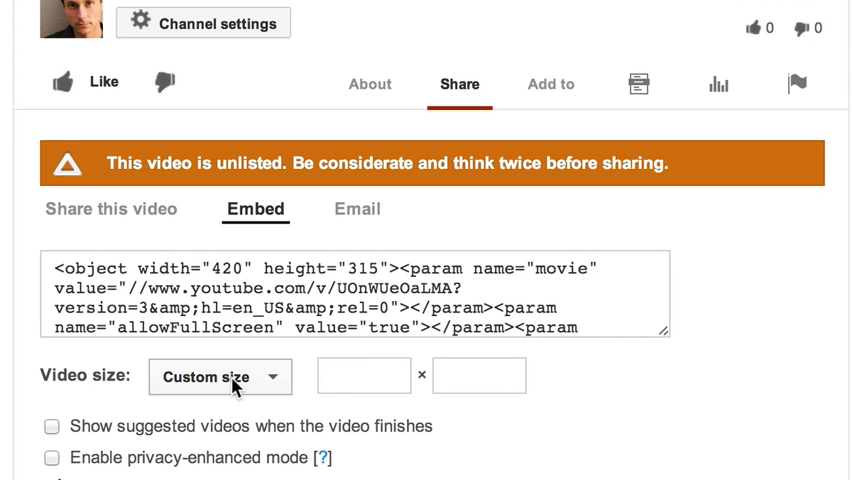
# Show the embed code and open the Video size choices for a custom size.
pyautogui.click(364, 376)
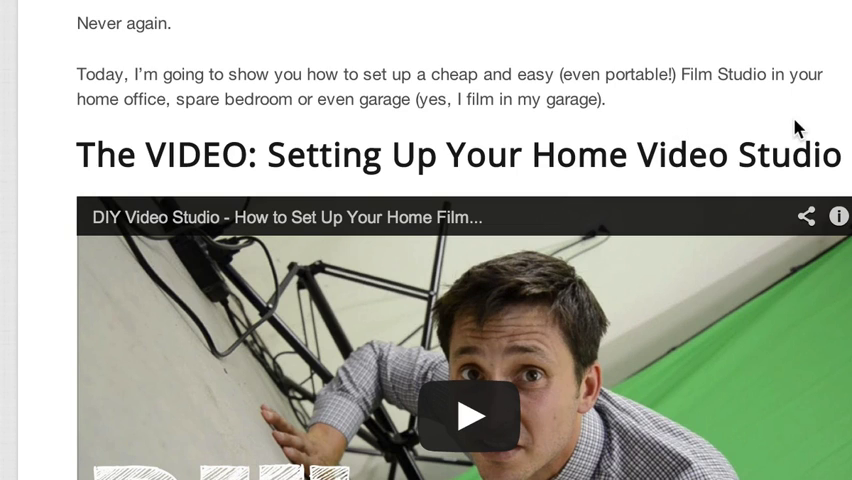
pyautogui.moveTo(776, 136)
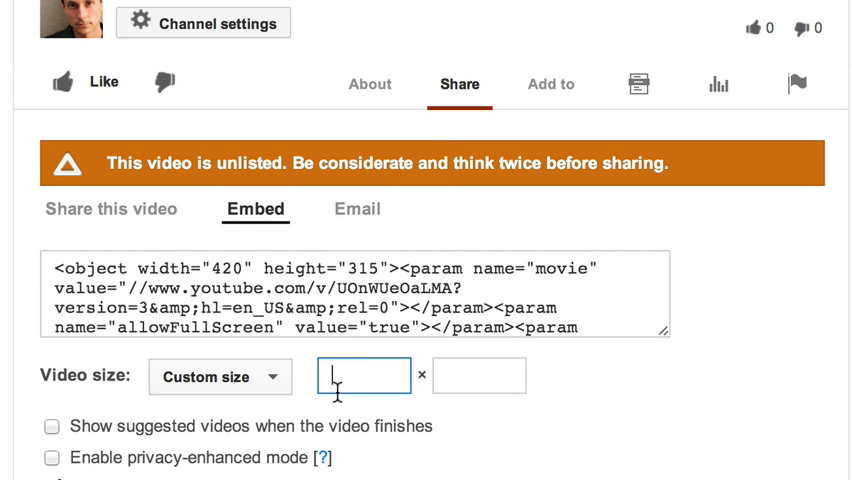
# Set a custom embed width of 600 (height 450) and select the updated embed code.
pyautogui.write('600')
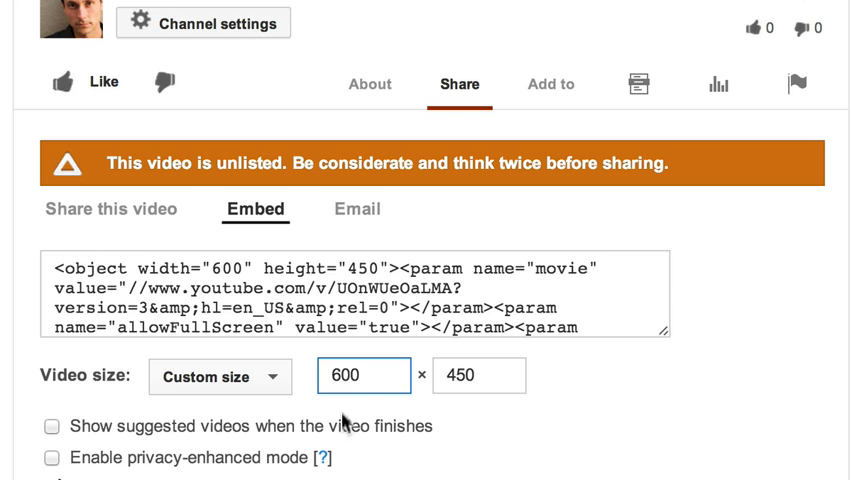
pyautogui.tripleClick(478, 376)
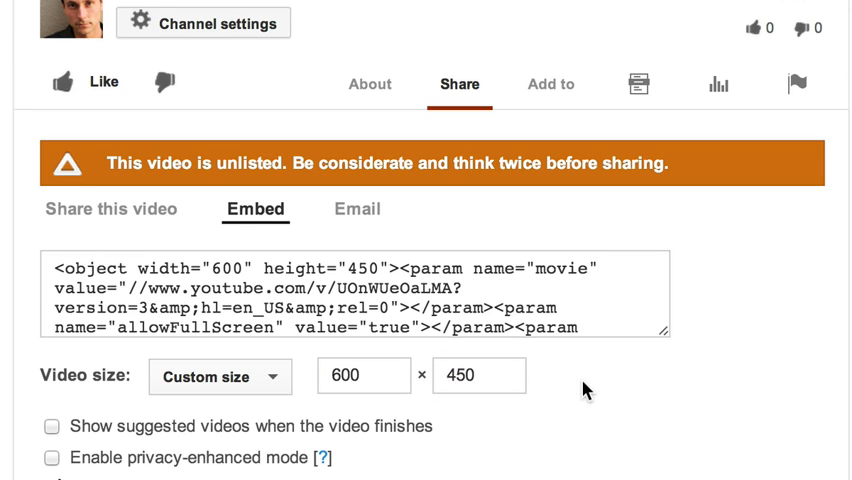
pyautogui.moveTo(548, 392)
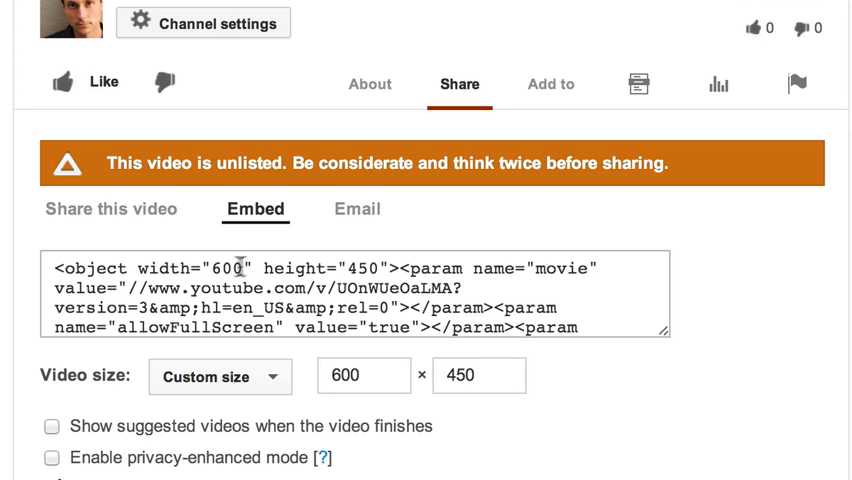
pyautogui.click(236, 296)
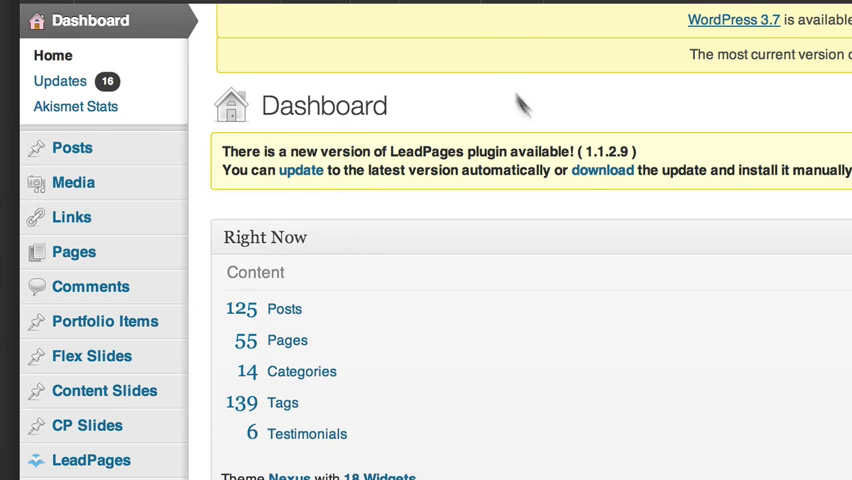
pyautogui.moveTo(530, 116)
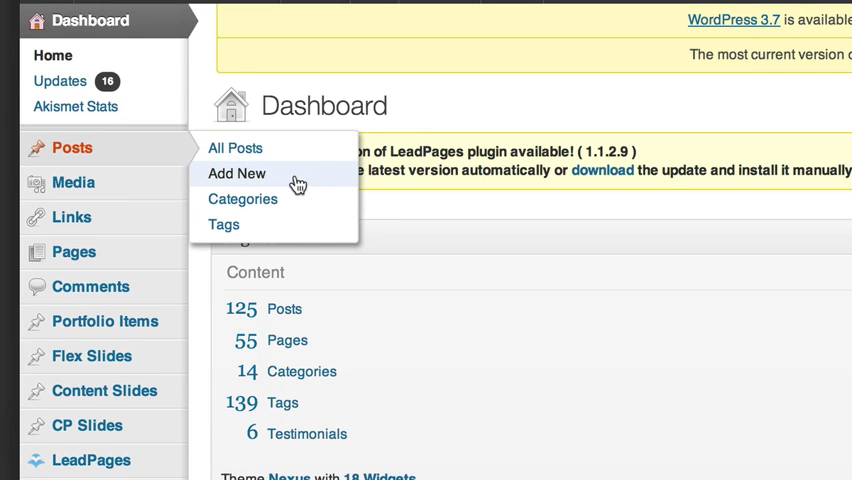
# Start a new post titled 'This is my Headline'.
pyautogui.click(238, 172)
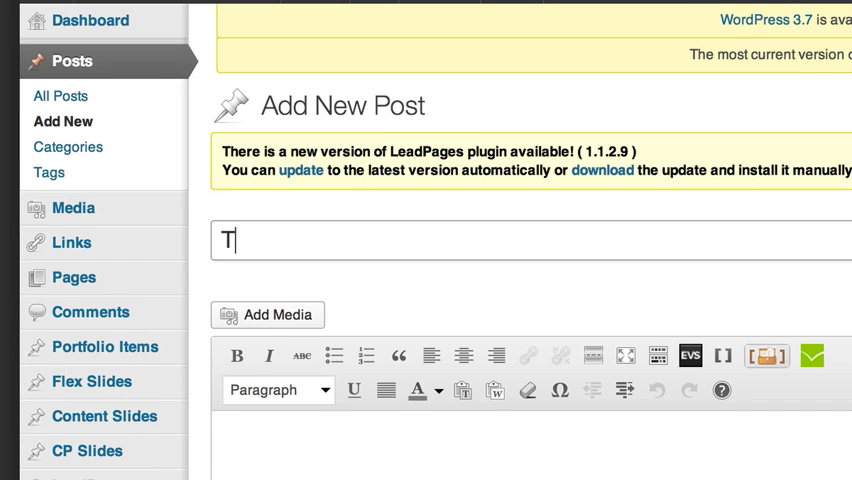
pyautogui.write('his is my')
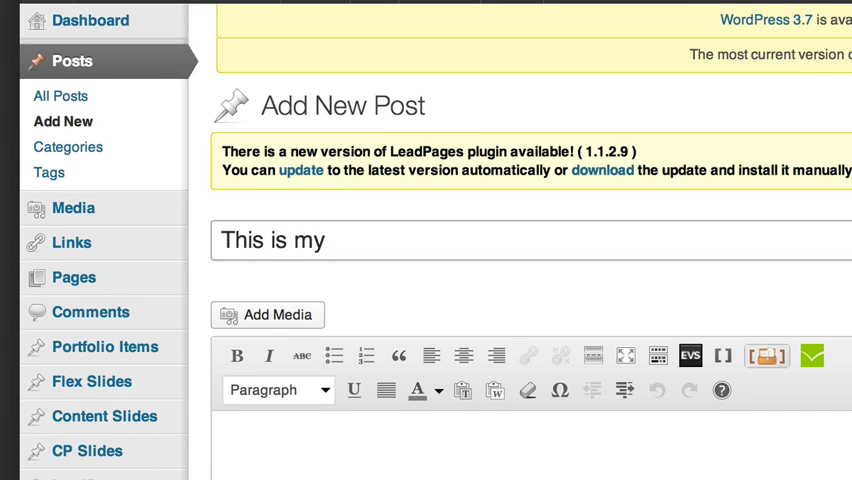
pyautogui.write('Headline')
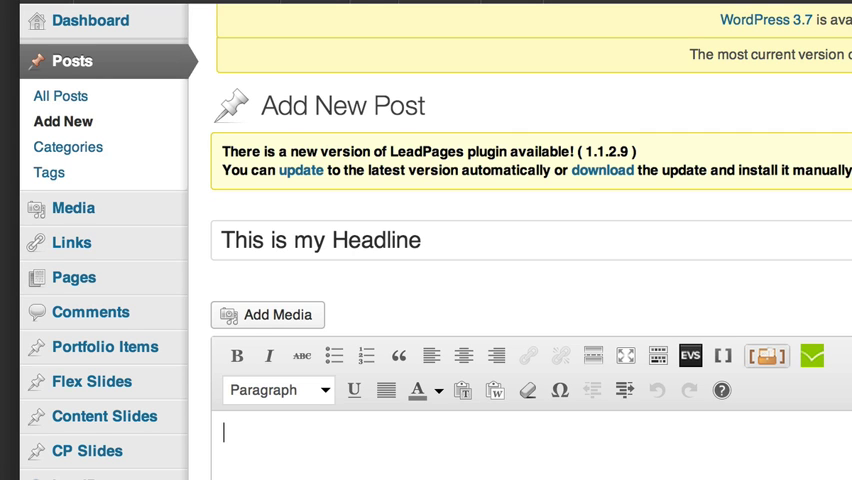
# Write 'This is s video about XYZ', a **VIDEO****** placeholder line, and 'Blah blah blah blah' in the body.
pyautogui.write('This is s')
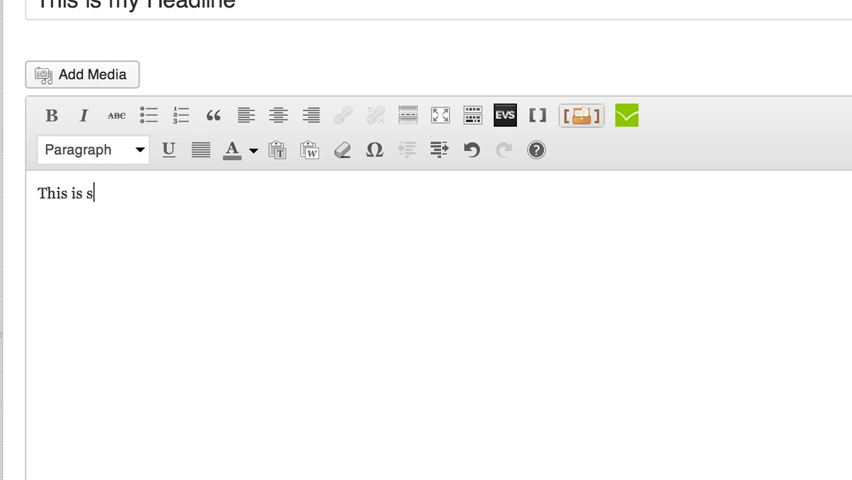
pyautogui.write('video about')
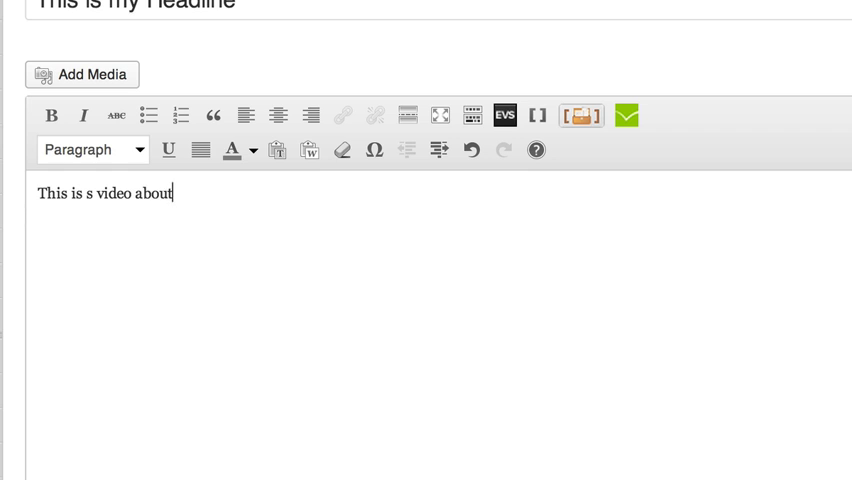
pyautogui.write('XY')
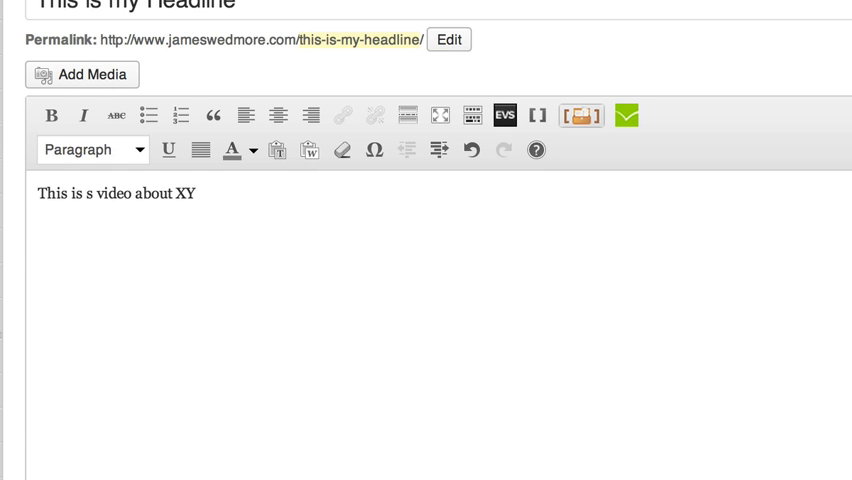
pyautogui.write('Z')
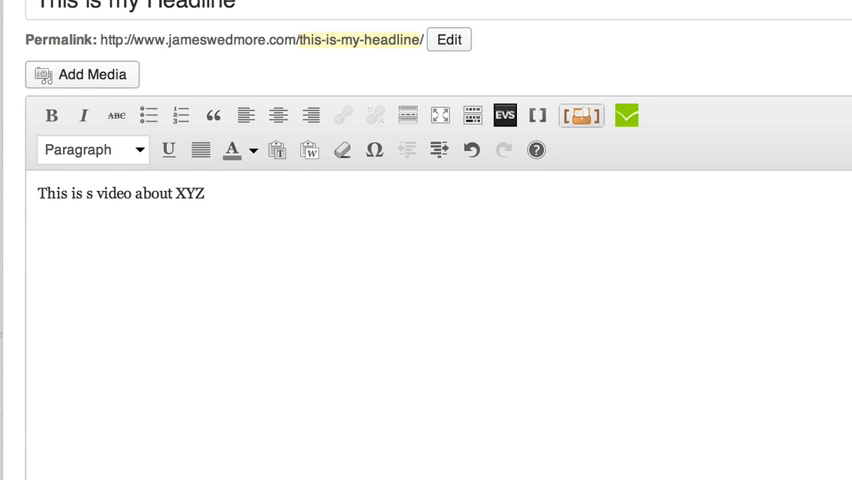
pyautogui.write('**')
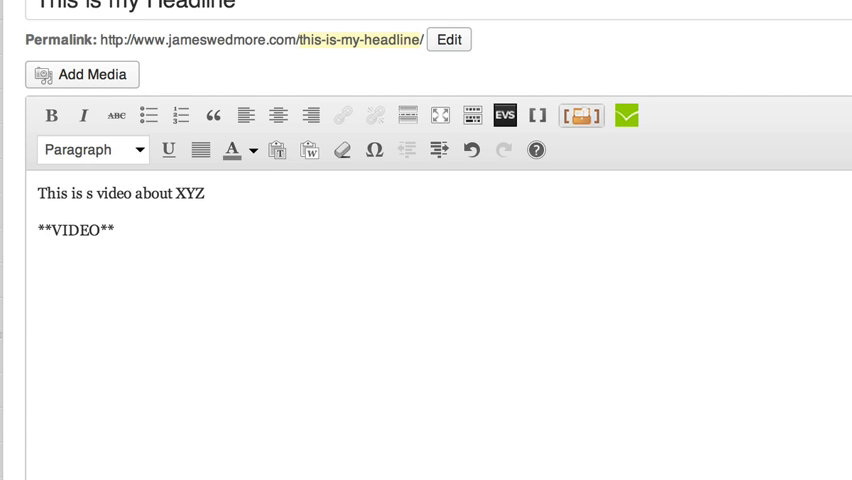
pyautogui.write('******')
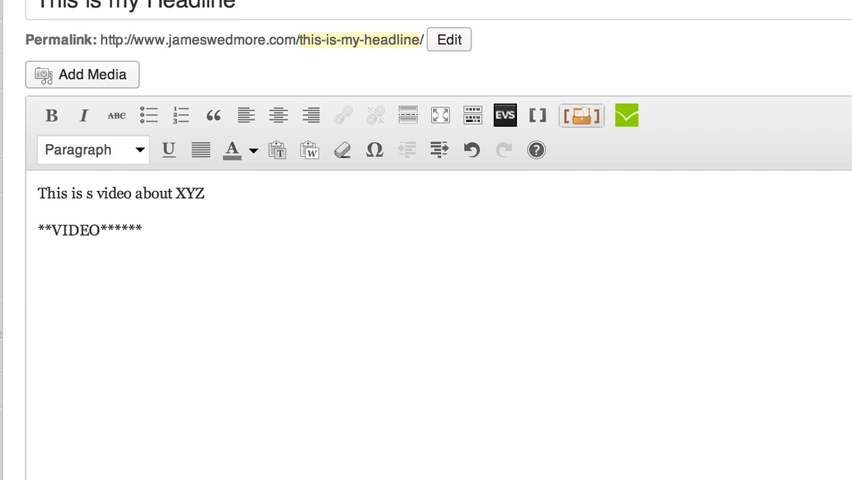
pyautogui.write('B')
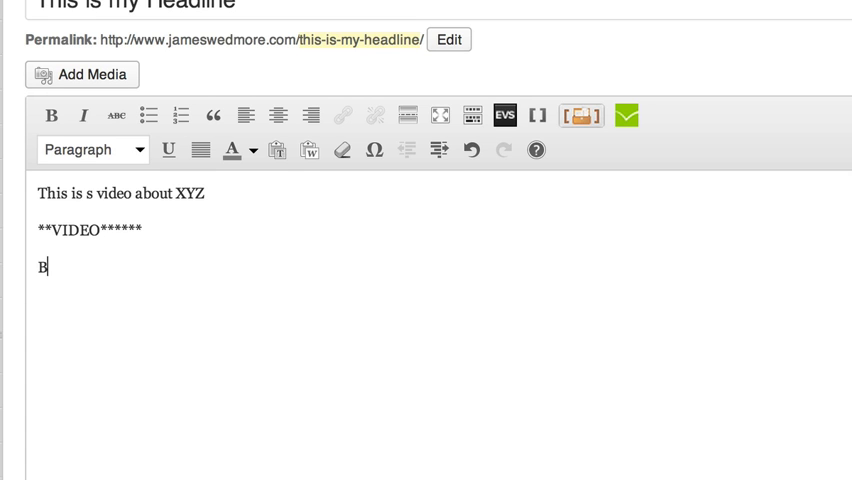
pyautogui.write('lah blah blah bla')
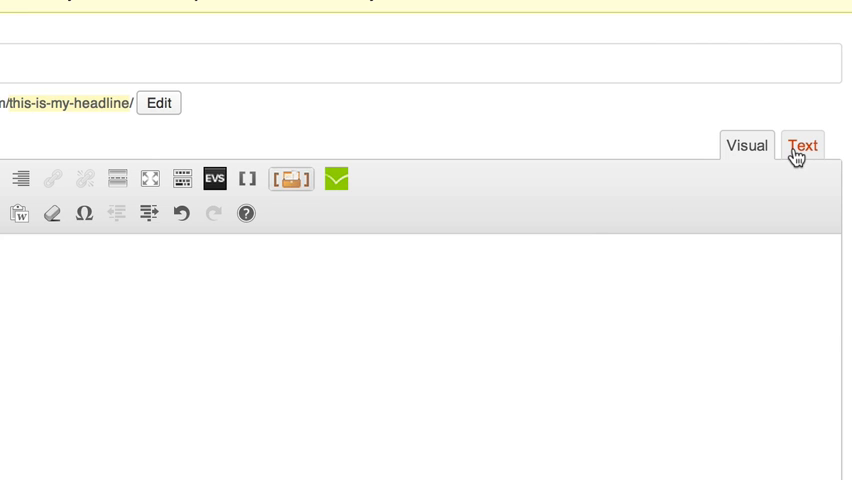
# Replace the placeholder with the 600×450 YouTube embed code in HTML mode and return to the visual view.
pyautogui.click(800, 144)
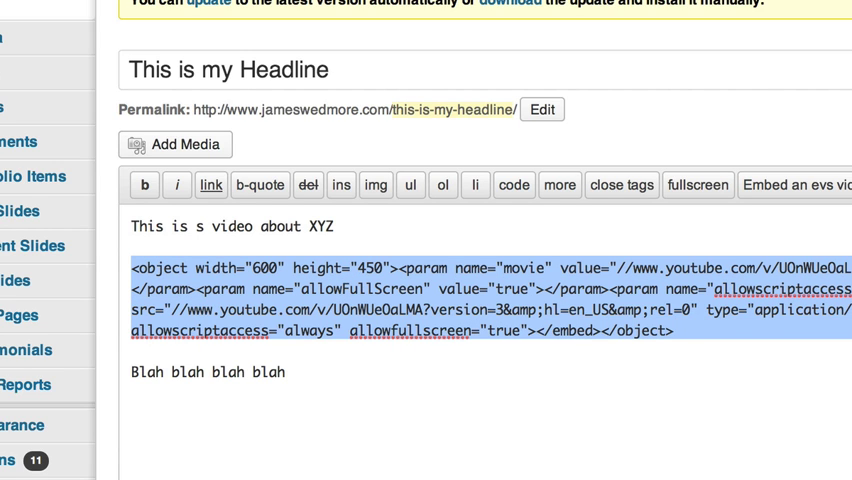
pyautogui.click(698, 184)
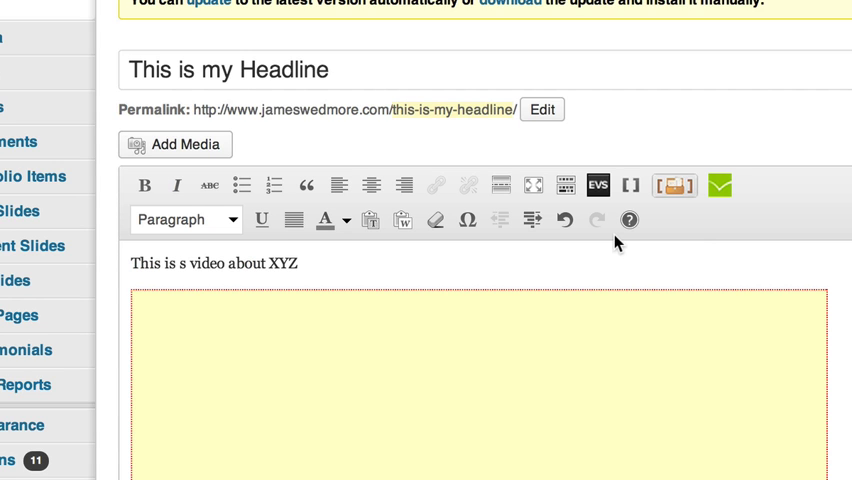
pyautogui.scroll(-3)
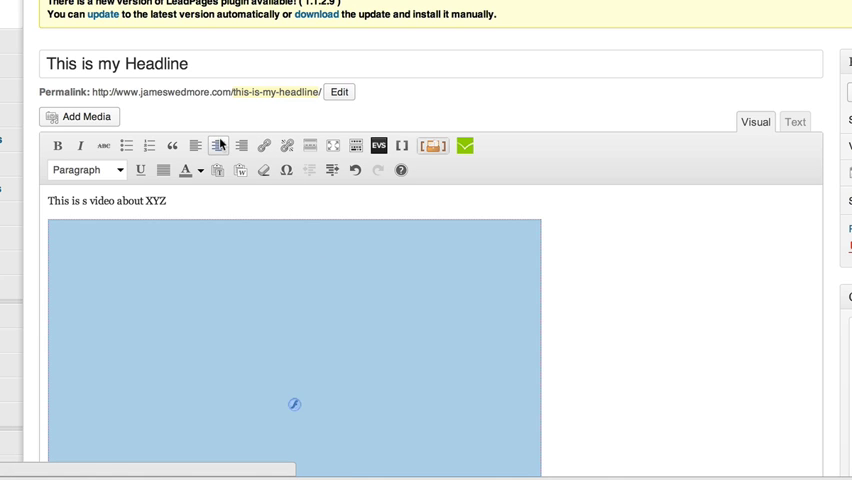
pyautogui.click(216, 146)
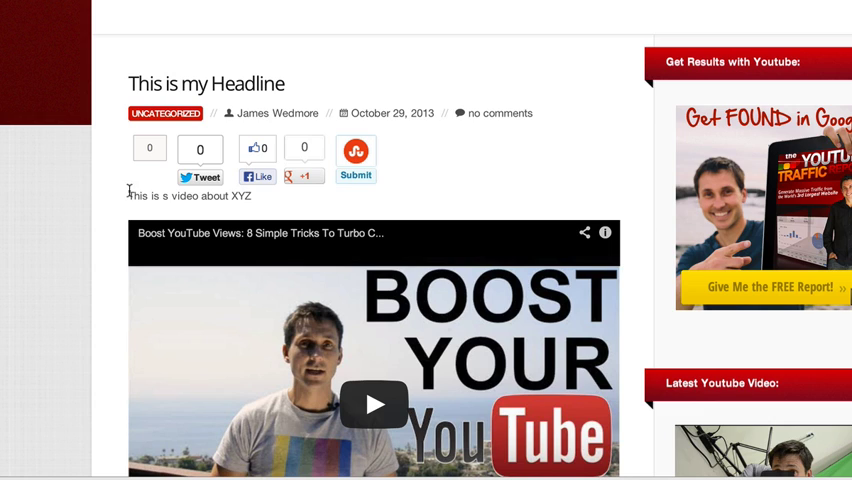
# Check the embedded video in the previewed post, then search Google for 16:9.
pyautogui.scroll(-3)
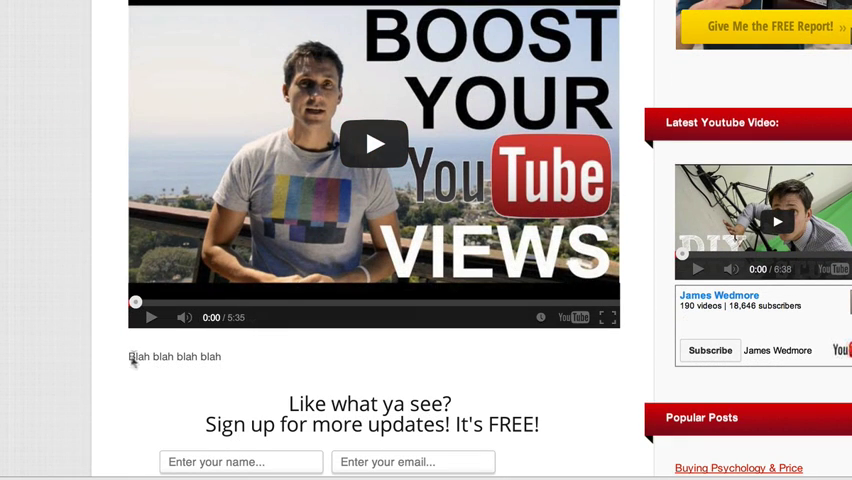
pyautogui.scroll(3)
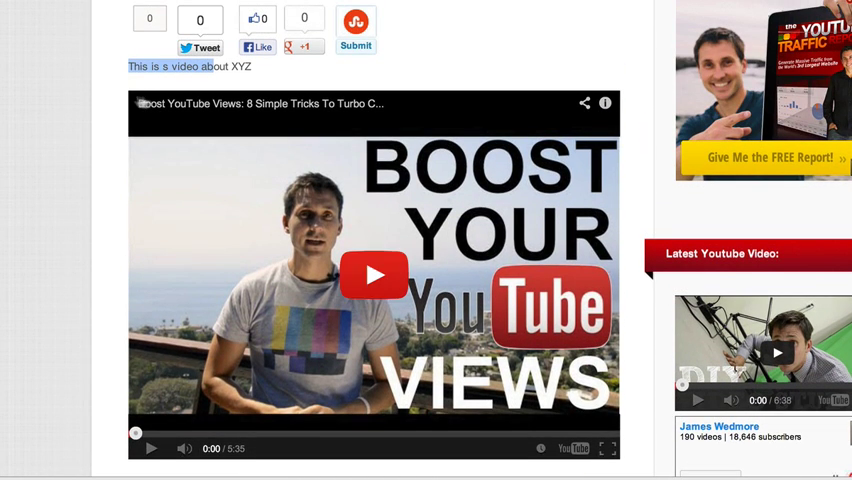
pyautogui.scroll(-3)
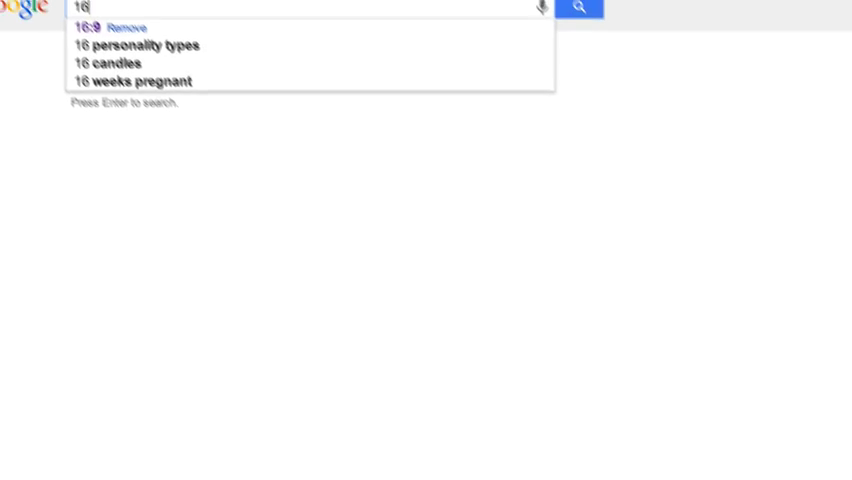
pyautogui.click(80, 28)
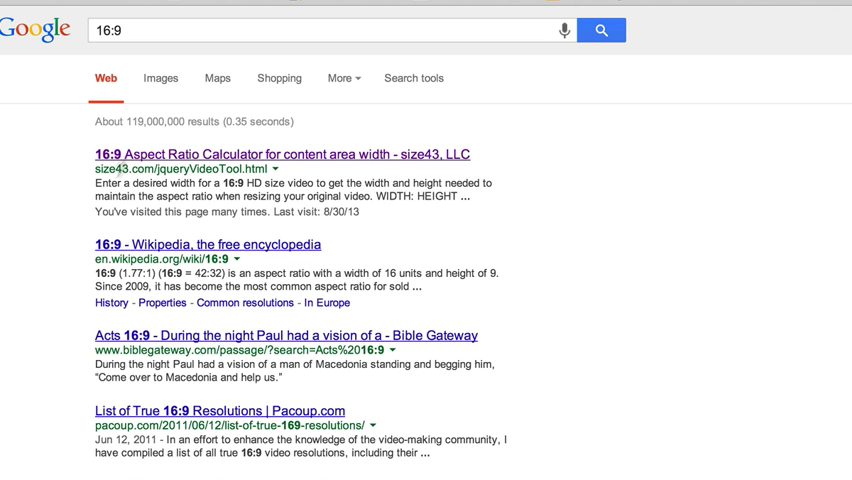
# In the size43 16:9 calculator, enter width 600 and copy the resulting height 338.
pyautogui.click(276, 154)
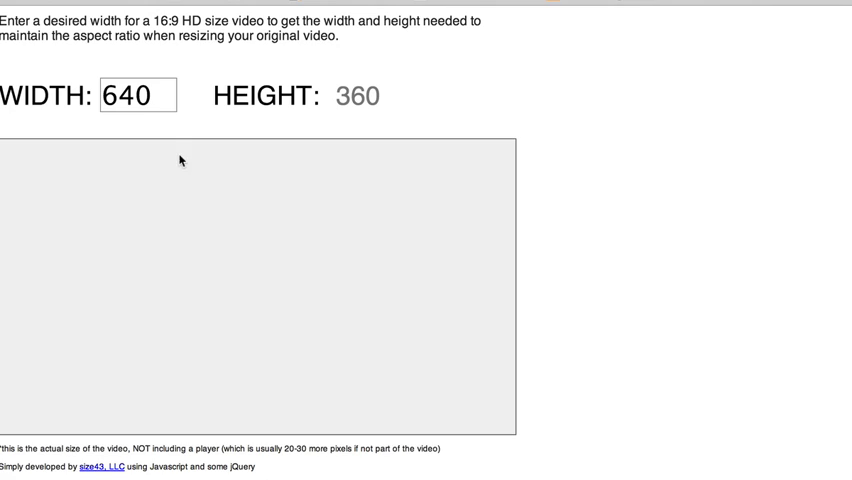
pyautogui.tripleClick(138, 96)
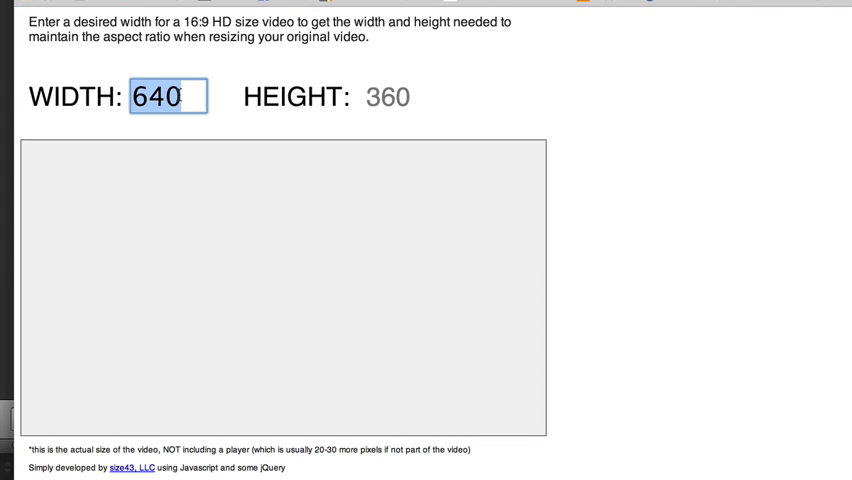
pyautogui.write('600')
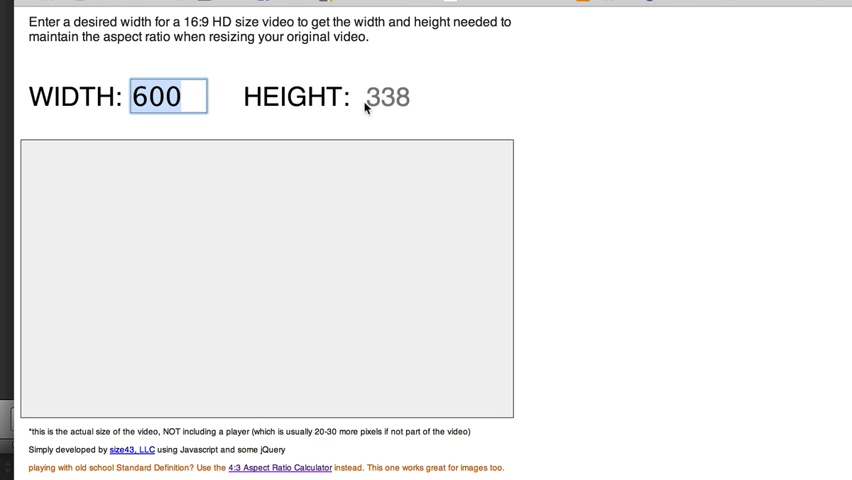
pyautogui.doubleClick(388, 96)
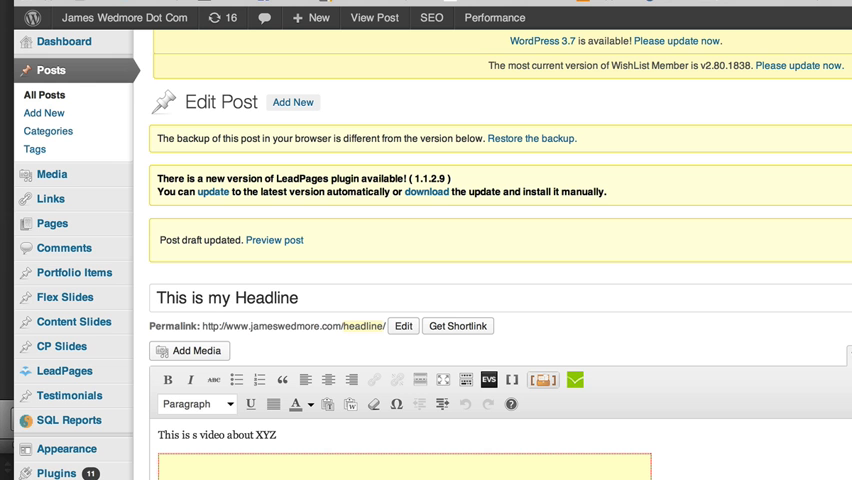
# Change the embed code's height from 450 to 338 in both the object and embed tags.
pyautogui.scroll(-3)
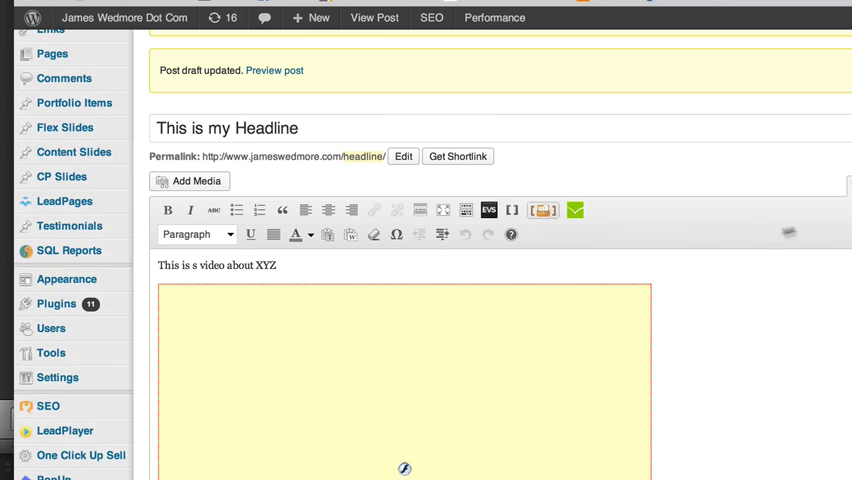
pyautogui.click(740, 182)
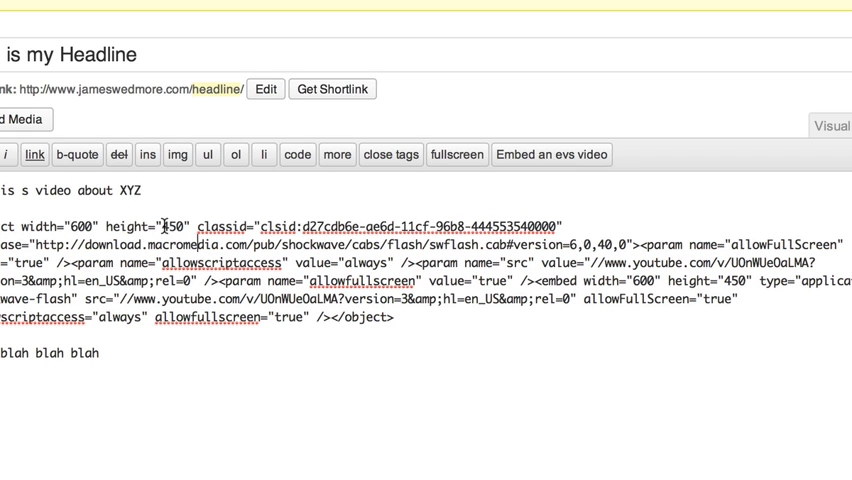
pyautogui.doubleClick(170, 224)
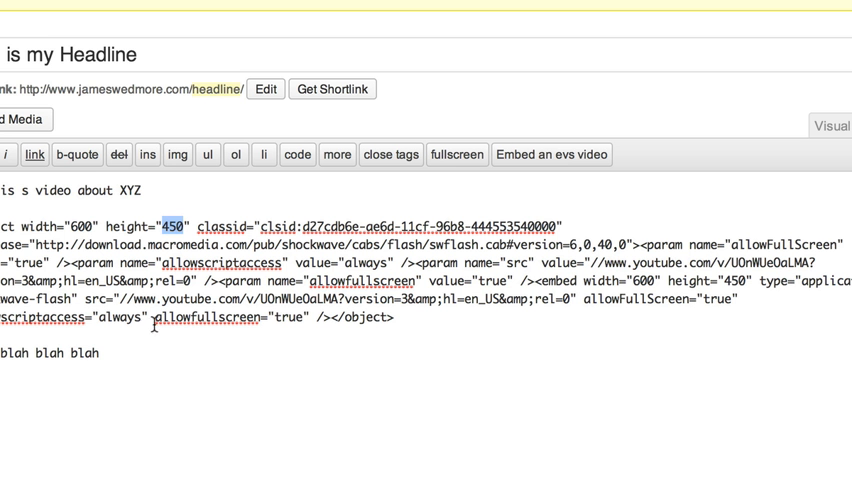
pyautogui.write('338')
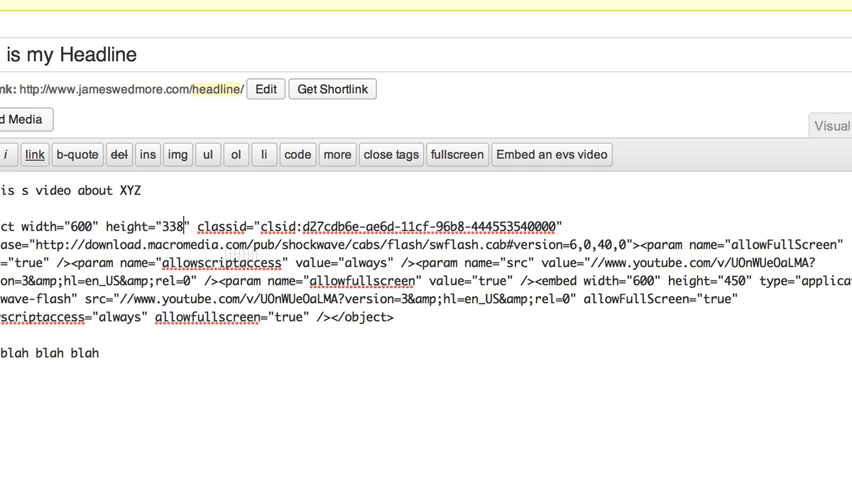
pyautogui.moveTo(350, 246)
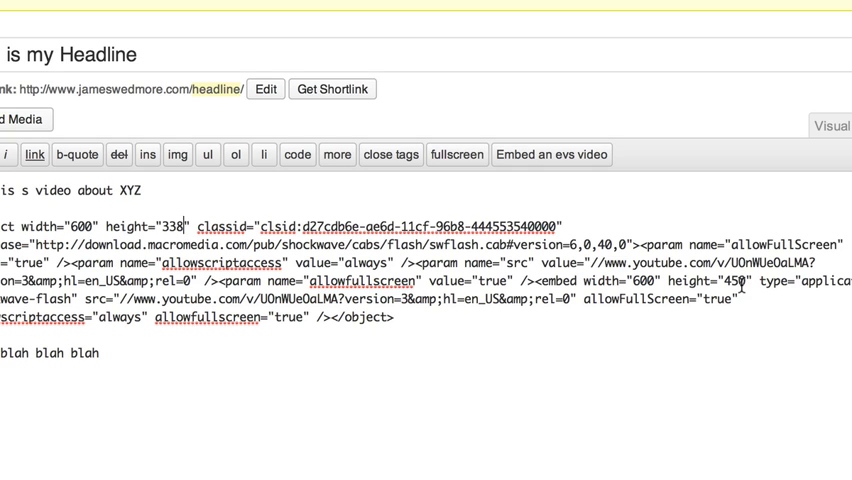
pyautogui.doubleClick(710, 280)
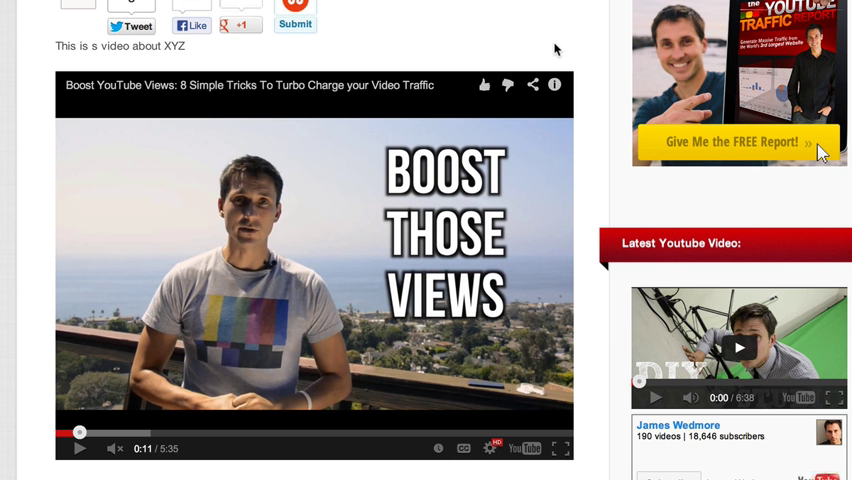
pyautogui.moveTo(250, 340)
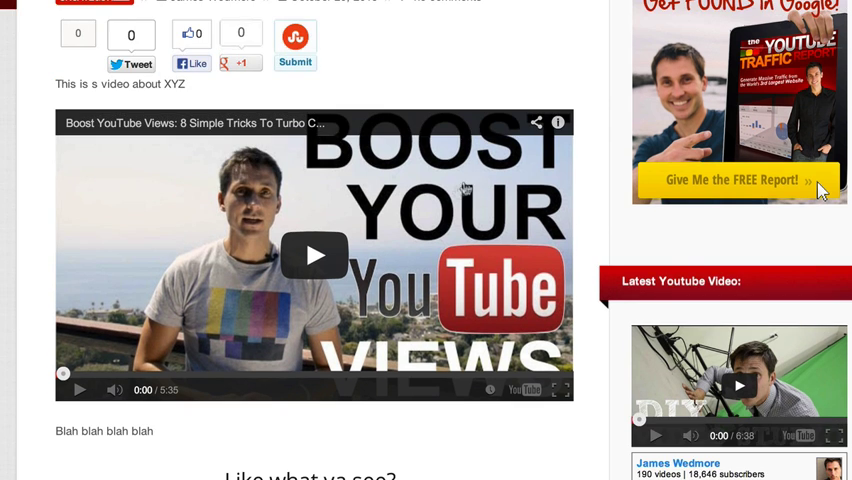
# Play the resized video in the post preview to confirm it fills the frame without black bars.
pyautogui.click(314, 256)
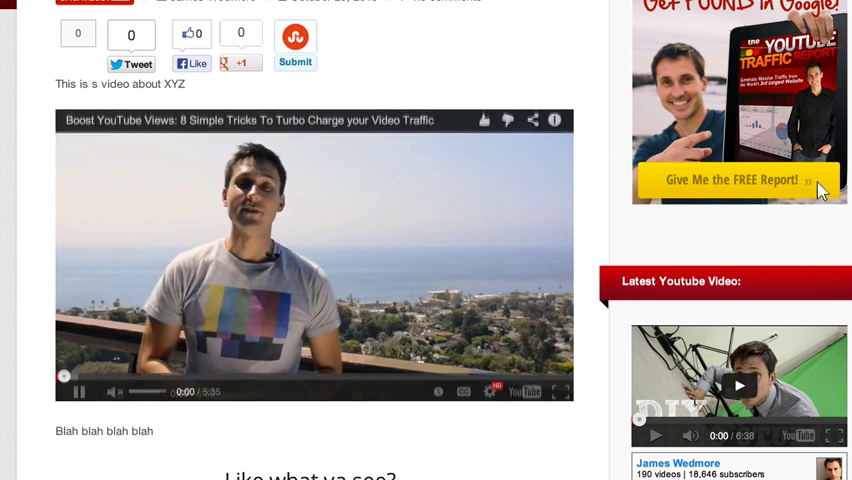
pyautogui.click(314, 262)
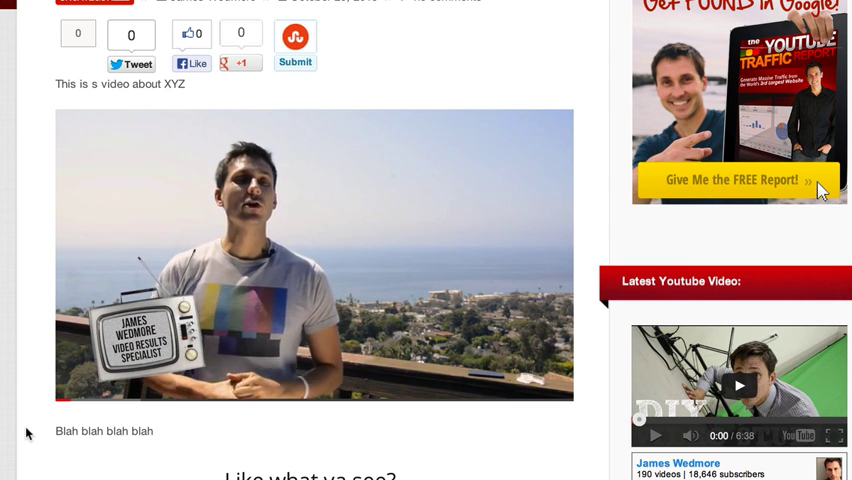
pyautogui.click(314, 260)
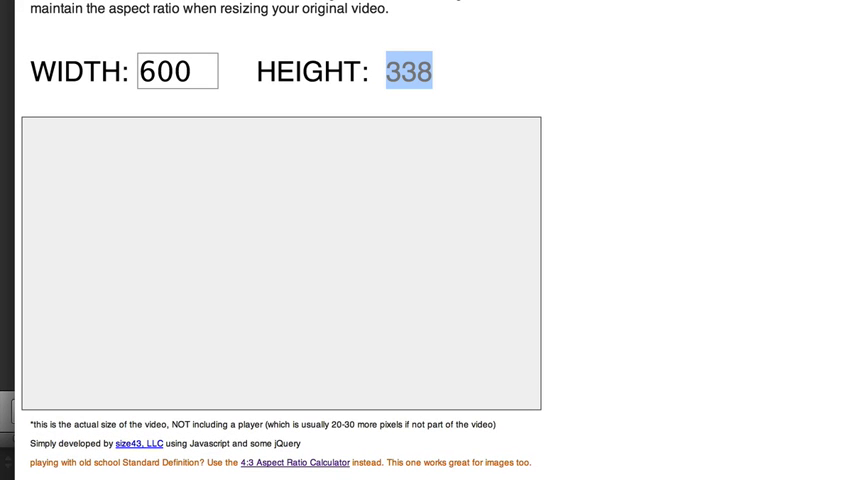
pyautogui.moveTo(244, 28)
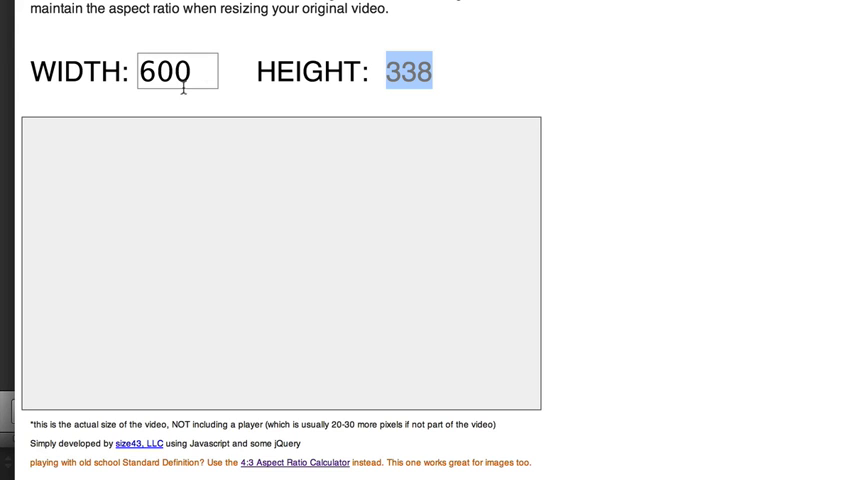
pyautogui.click(178, 72)
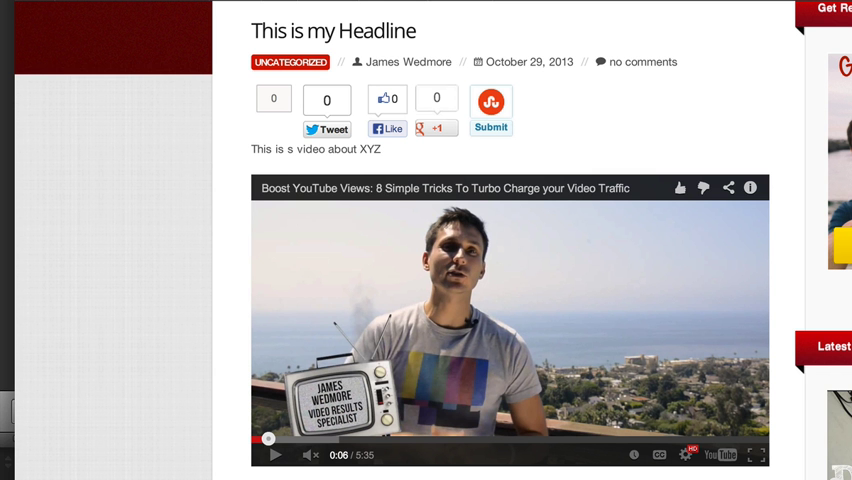
# Scroll through the live blog posts to review them.
pyautogui.scroll(-3)
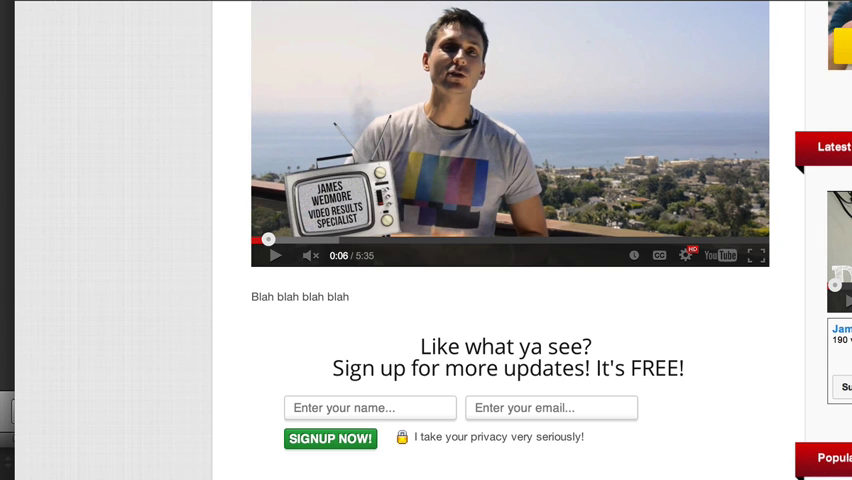
pyautogui.scroll(3)
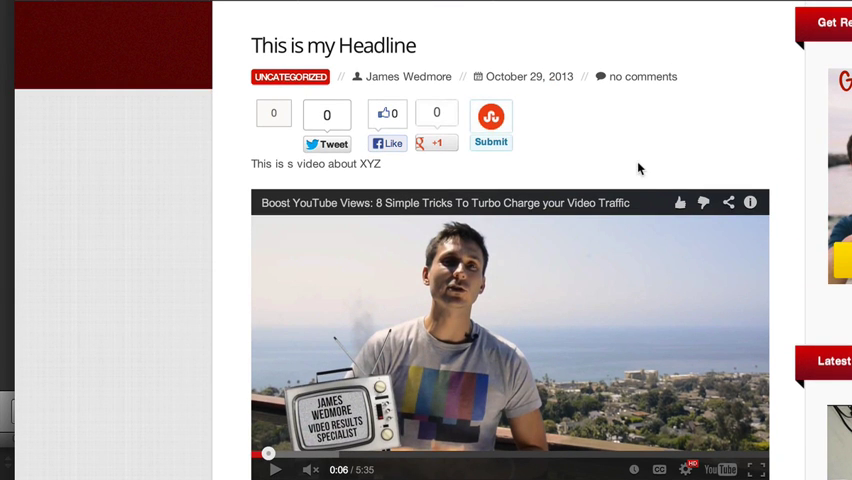
pyautogui.scroll(-3)
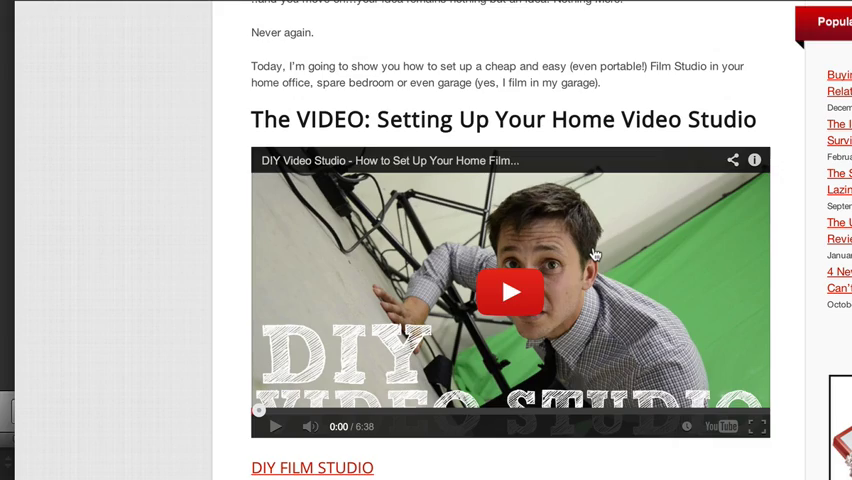
pyautogui.scroll(-3)
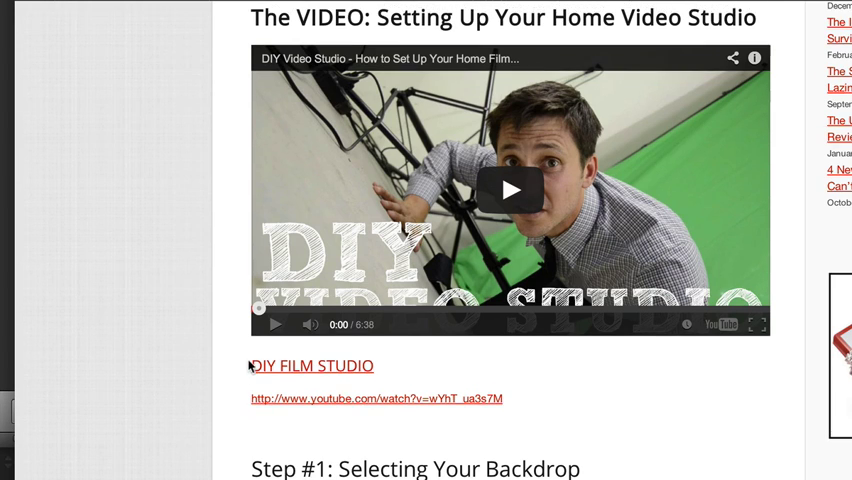
pyautogui.moveTo(308, 372)
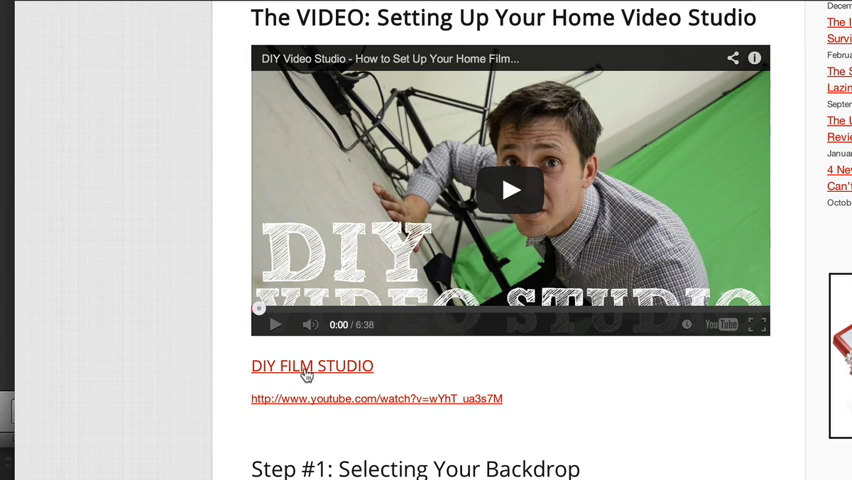
pyautogui.moveTo(270, 412)
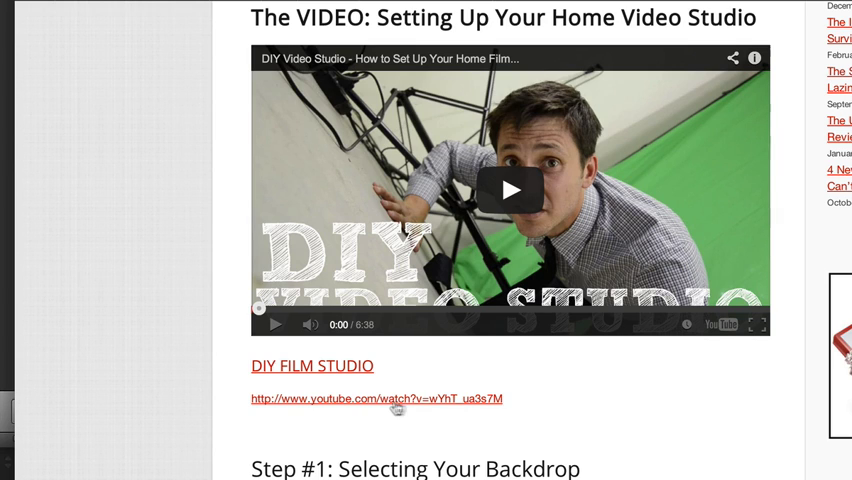
pyautogui.moveTo(350, 364)
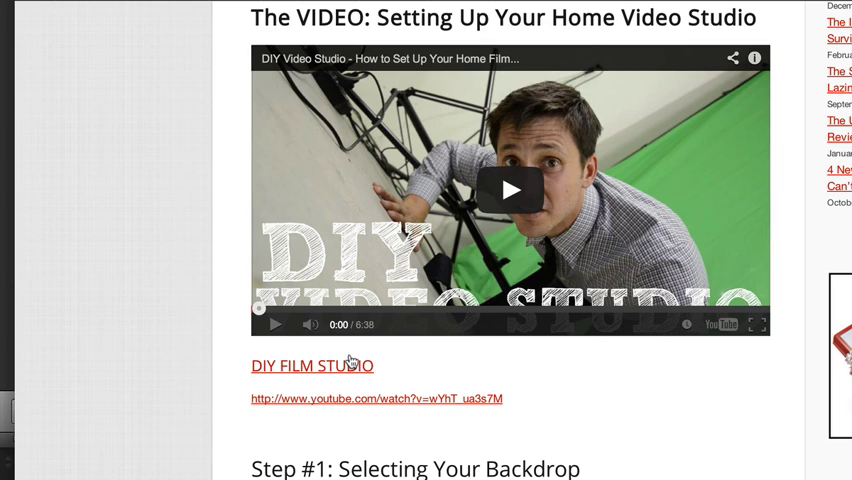
pyautogui.moveTo(348, 362)
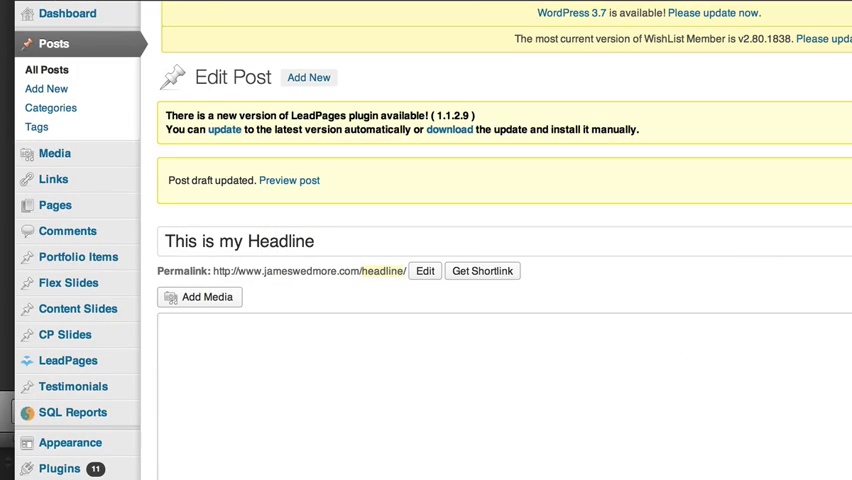
# Replace the filler line under the video with the keyword 'How to Jump Higher' and begin linking it.
pyautogui.scroll(-3)
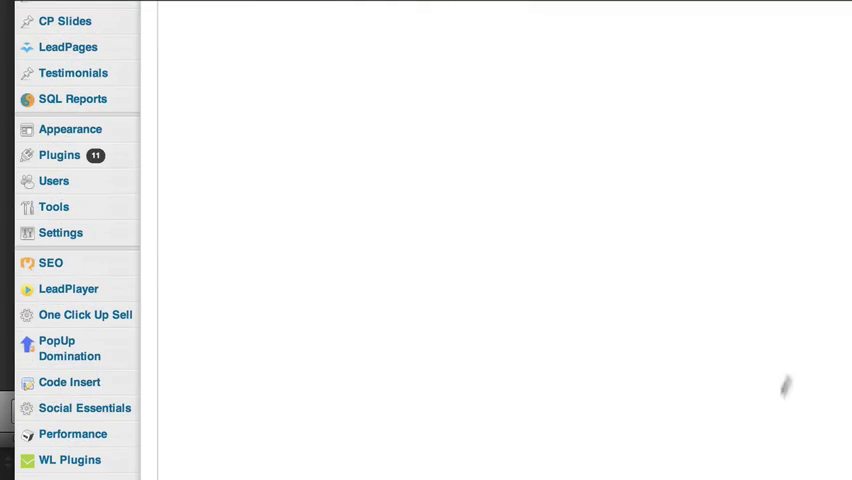
pyautogui.scroll(-3)
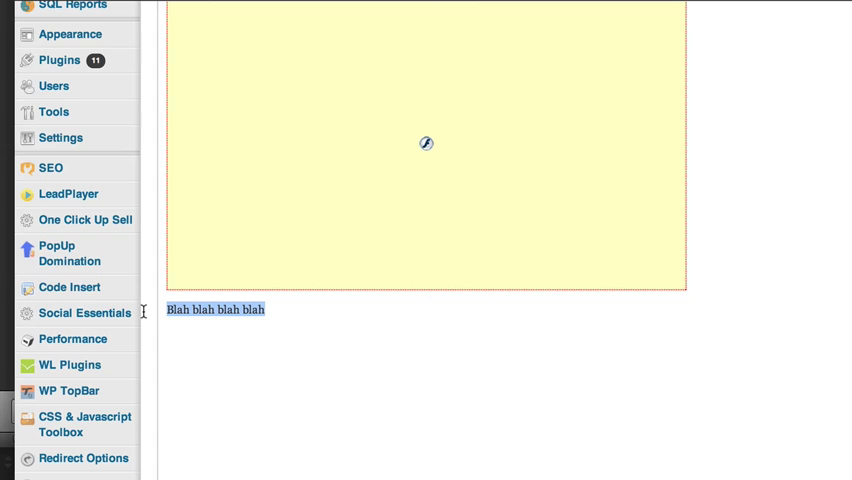
pyautogui.write('How to')
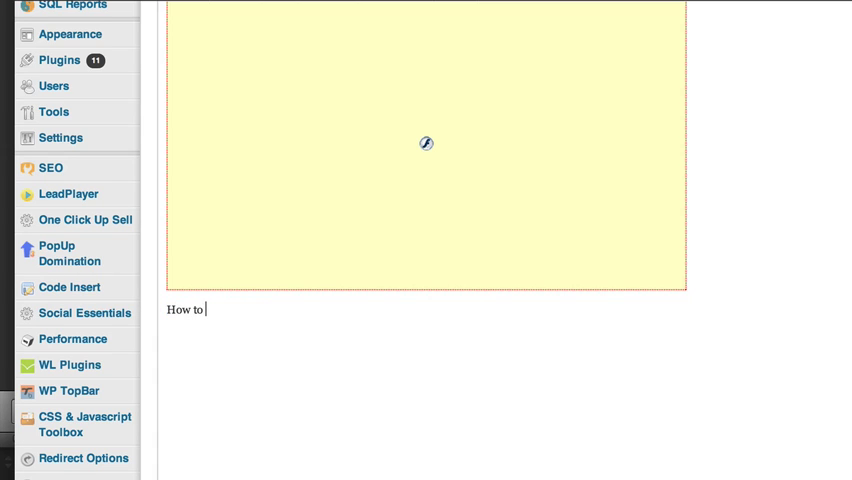
pyautogui.write('Jump High')
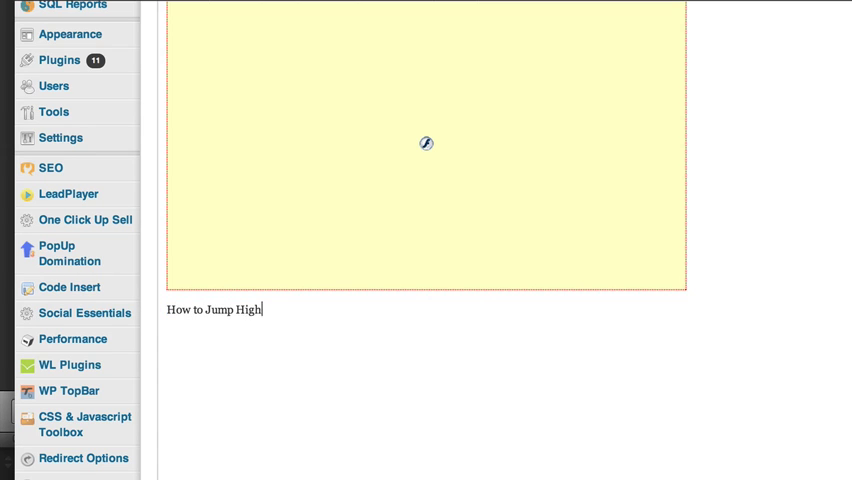
pyautogui.write('er')
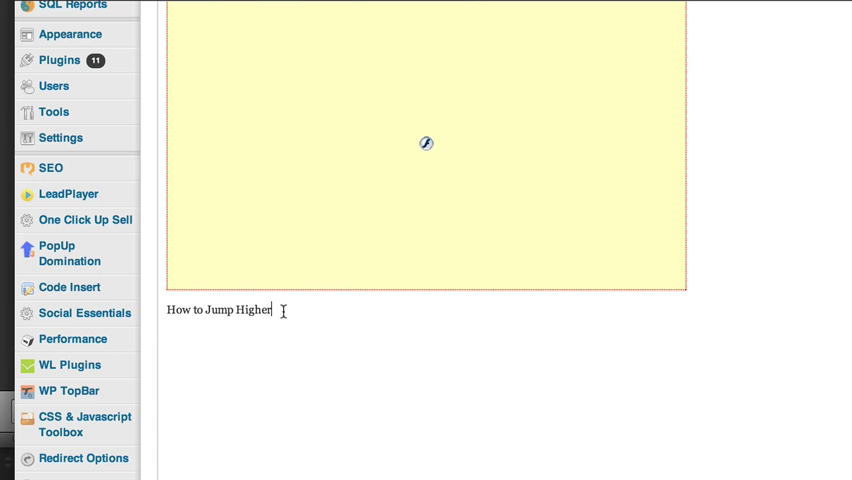
pyautogui.scroll(3)
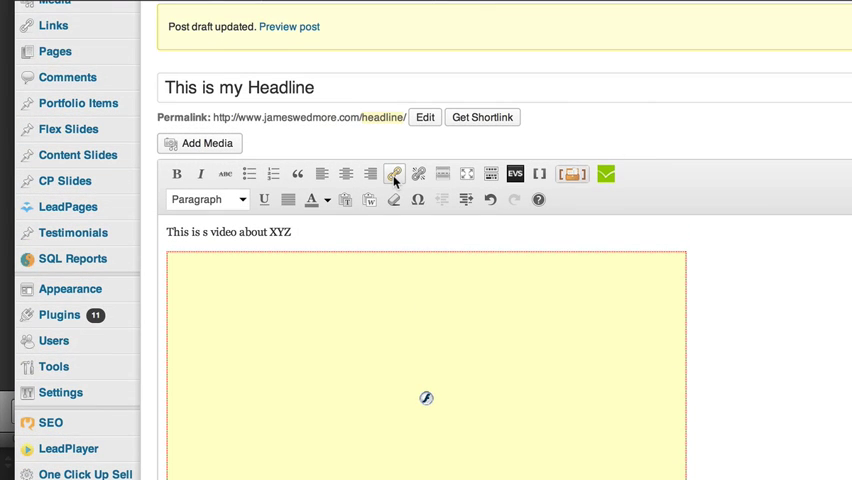
pyautogui.click(392, 172)
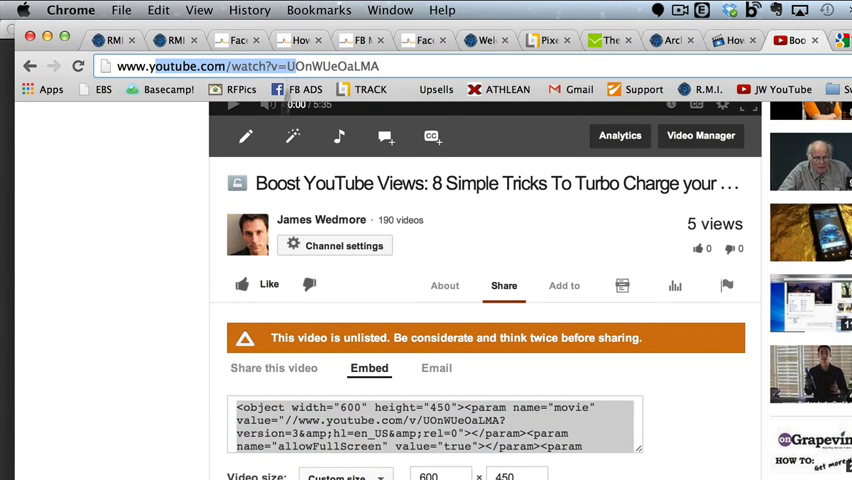
pyautogui.moveTo(122, 252)
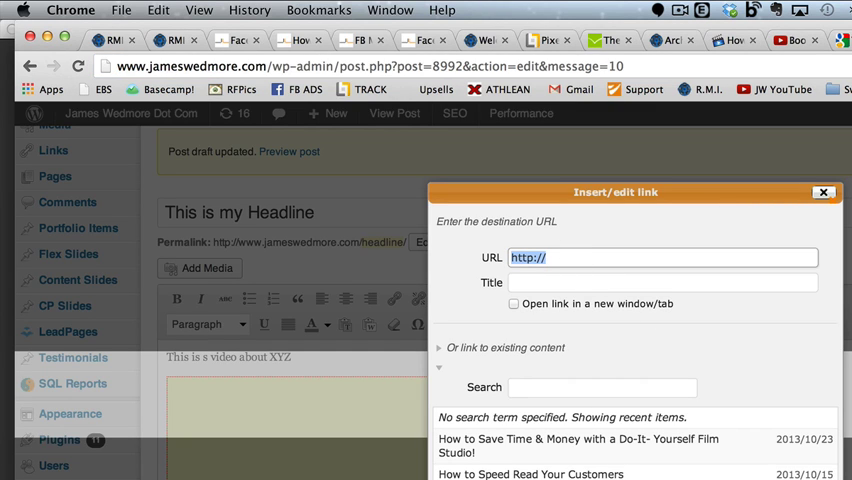
# Enter the YouTube video URL as the link destination, then view the blog's Video Cage-Match post.
pyautogui.click(824, 192)
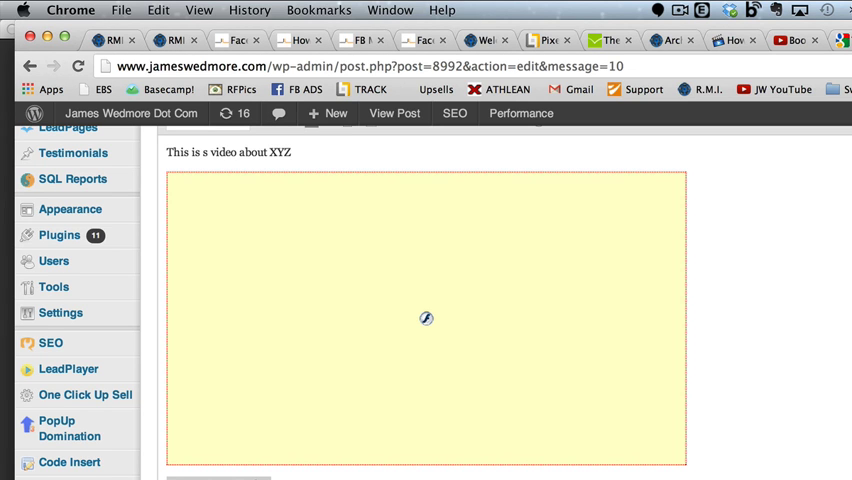
pyautogui.click(392, 112)
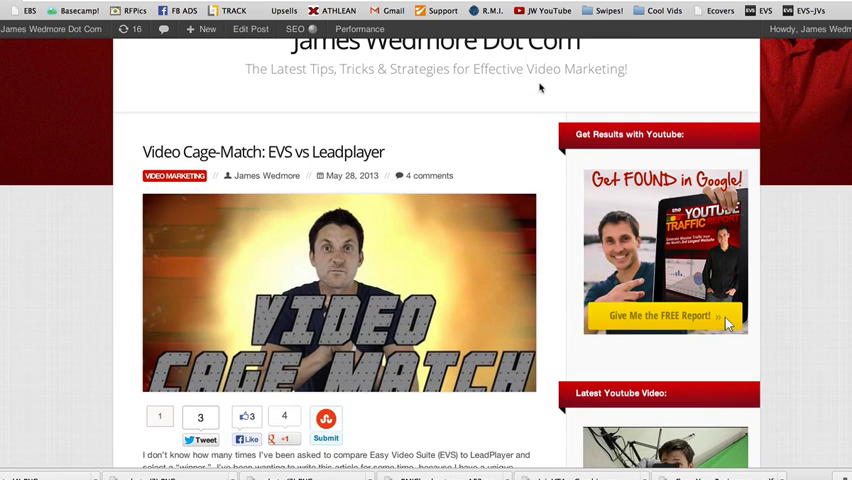
# Scroll through the example blog posts to the How to Make ENGAGING Videos post.
pyautogui.scroll(-3)
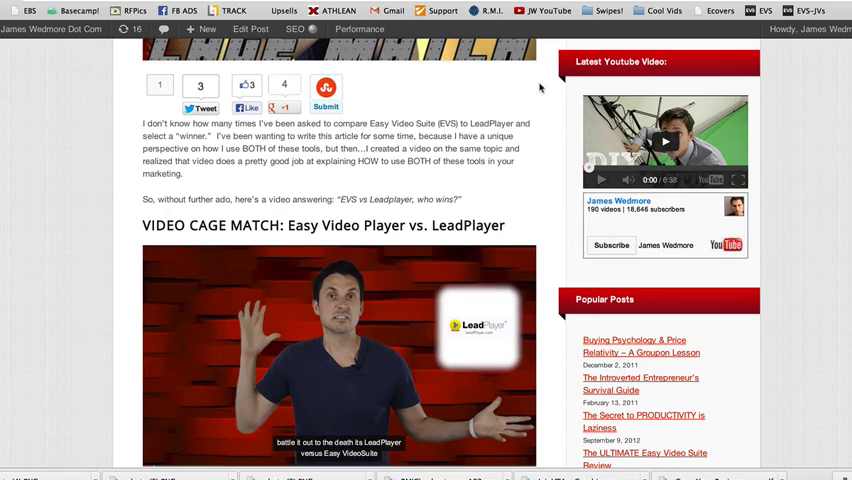
pyautogui.scroll(-3)
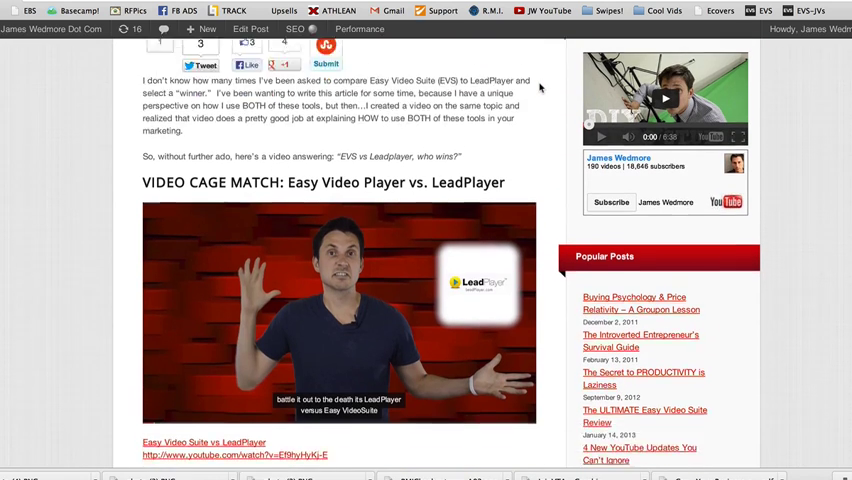
pyautogui.scroll(-3)
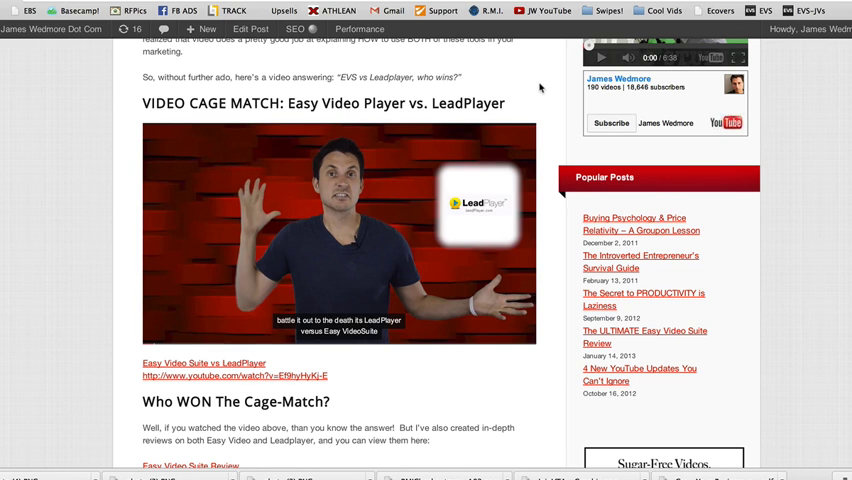
pyautogui.scroll(-3)
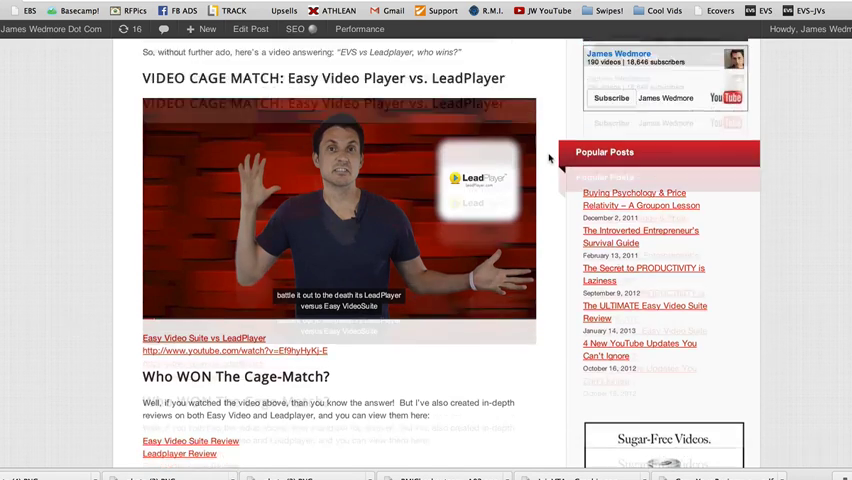
pyautogui.scroll(3)
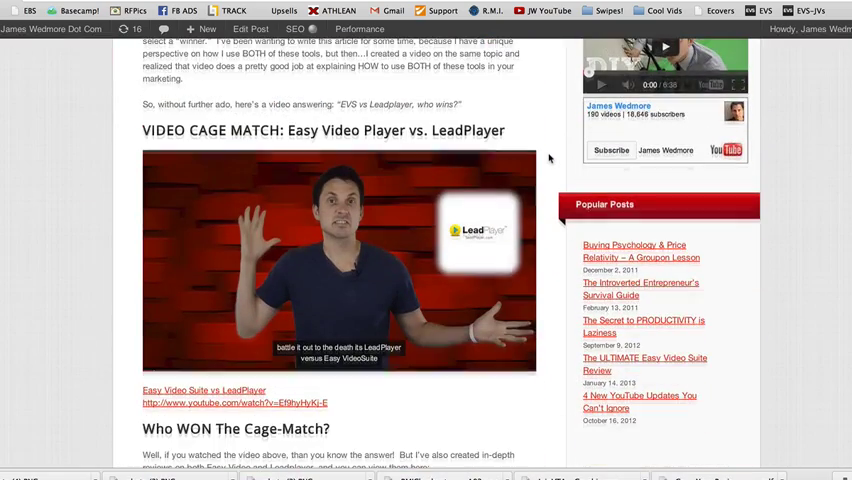
pyautogui.scroll(-3)
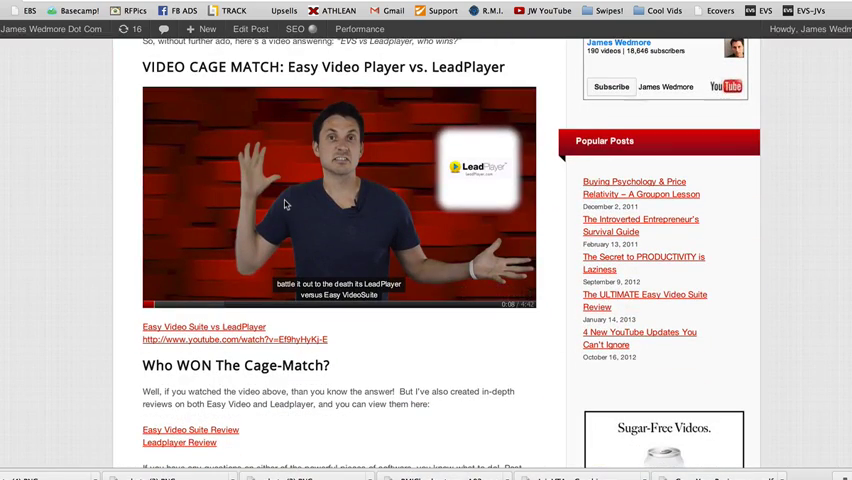
pyautogui.scroll(-3)
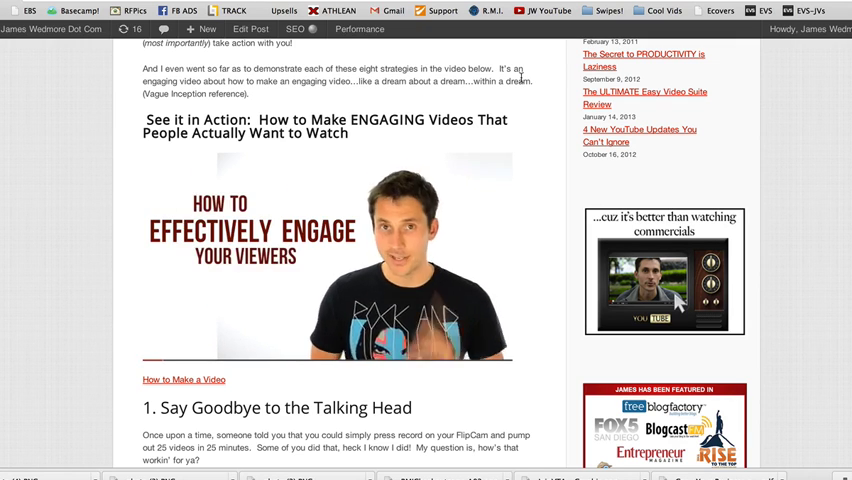
# Play the embedded engaging-viewers video and skip to its ending report opt-in screen.
pyautogui.click(328, 256)
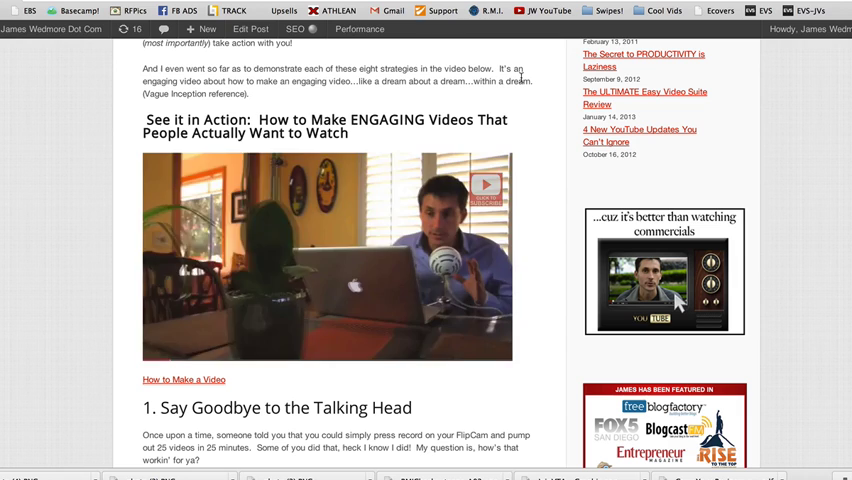
pyautogui.click(484, 186)
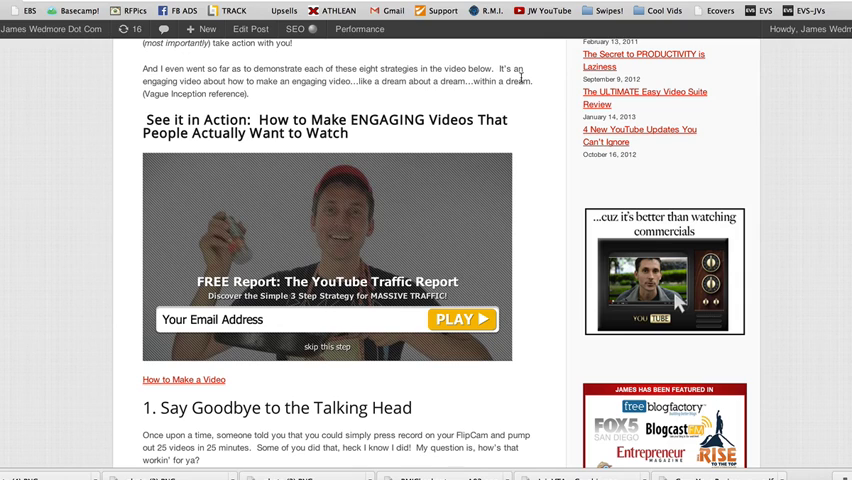
pyautogui.moveTo(546, 220)
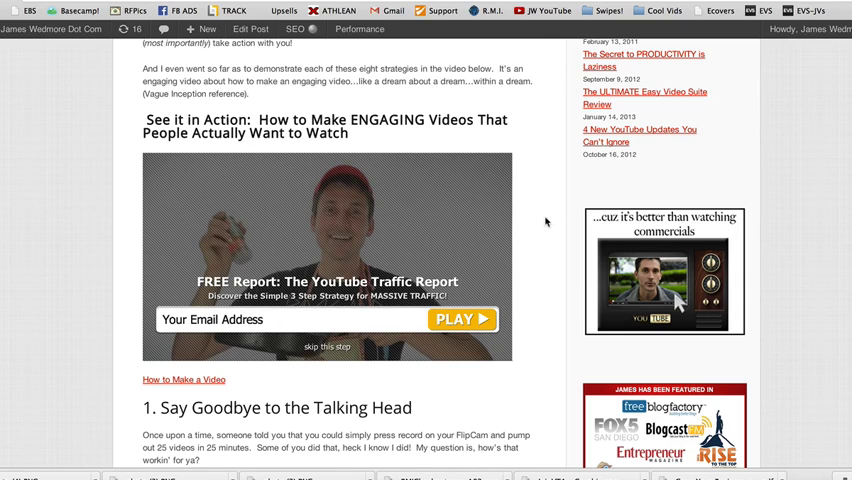
pyautogui.moveTo(482, 238)
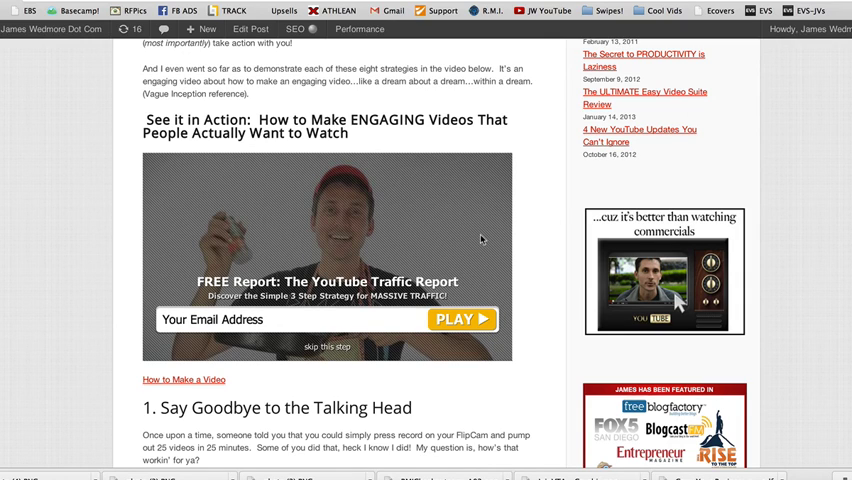
pyautogui.moveTo(348, 262)
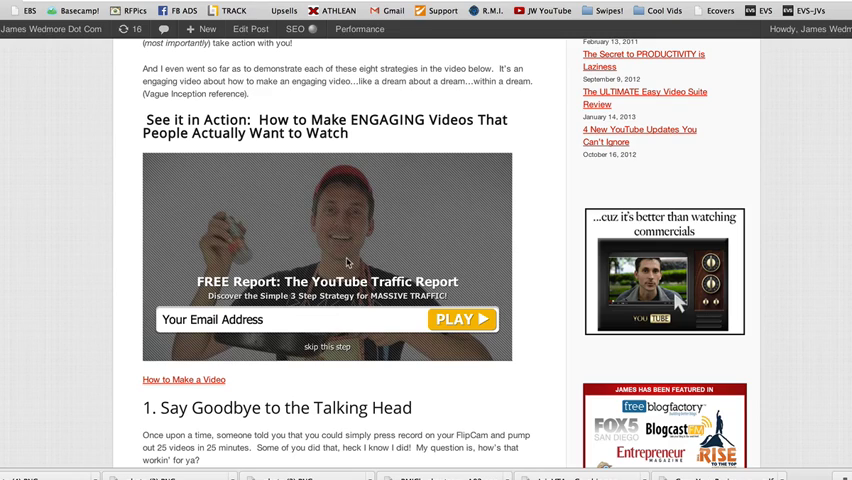